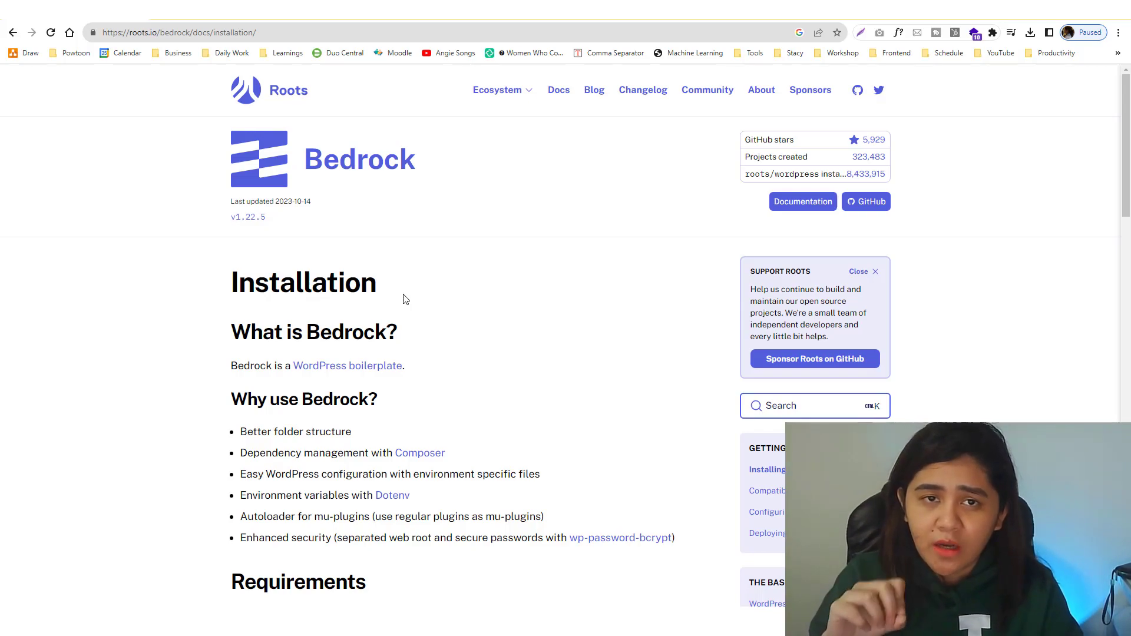
pyautogui.moveTo(402, 326)
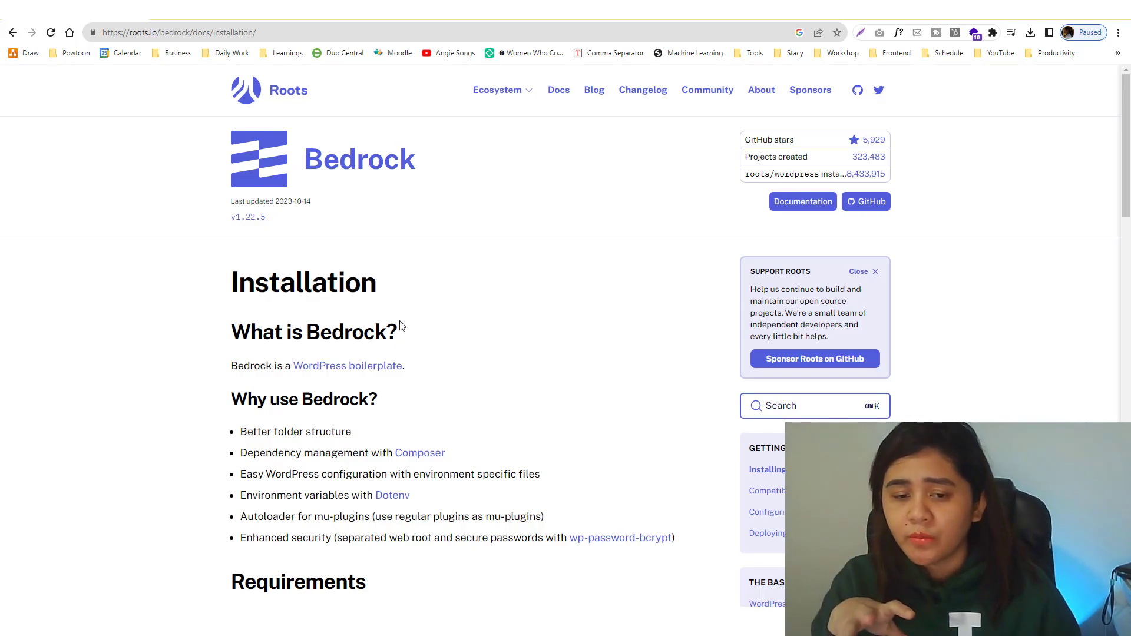
pyautogui.moveTo(438, 474)
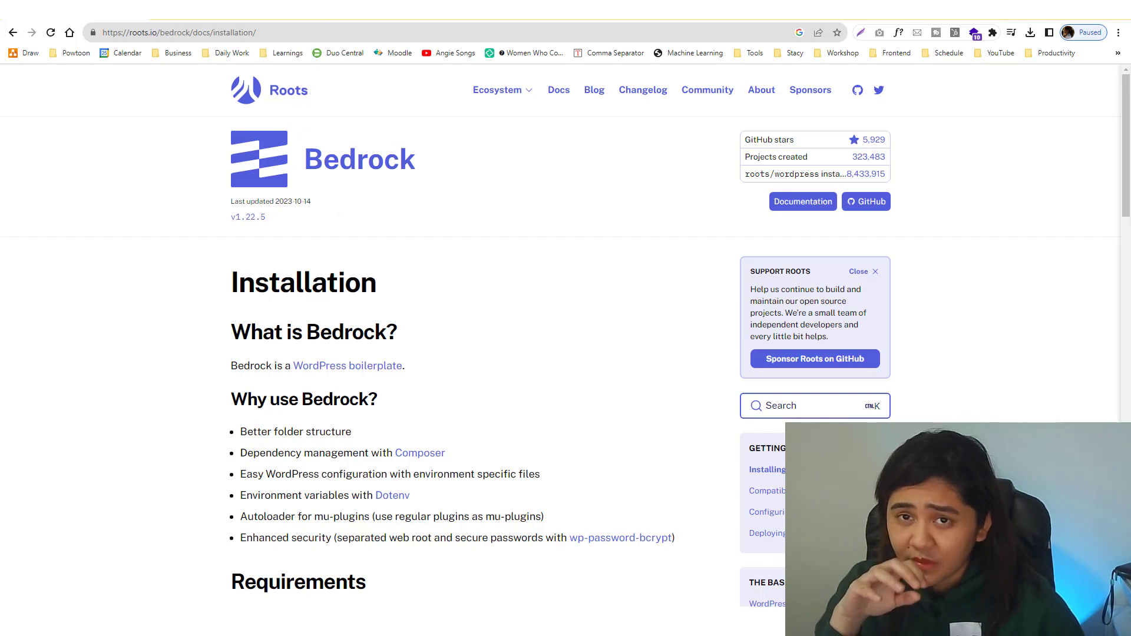
# - Go to getcomposer.org's download page and download Composer-Setup.exe
pyautogui.click(420, 452)
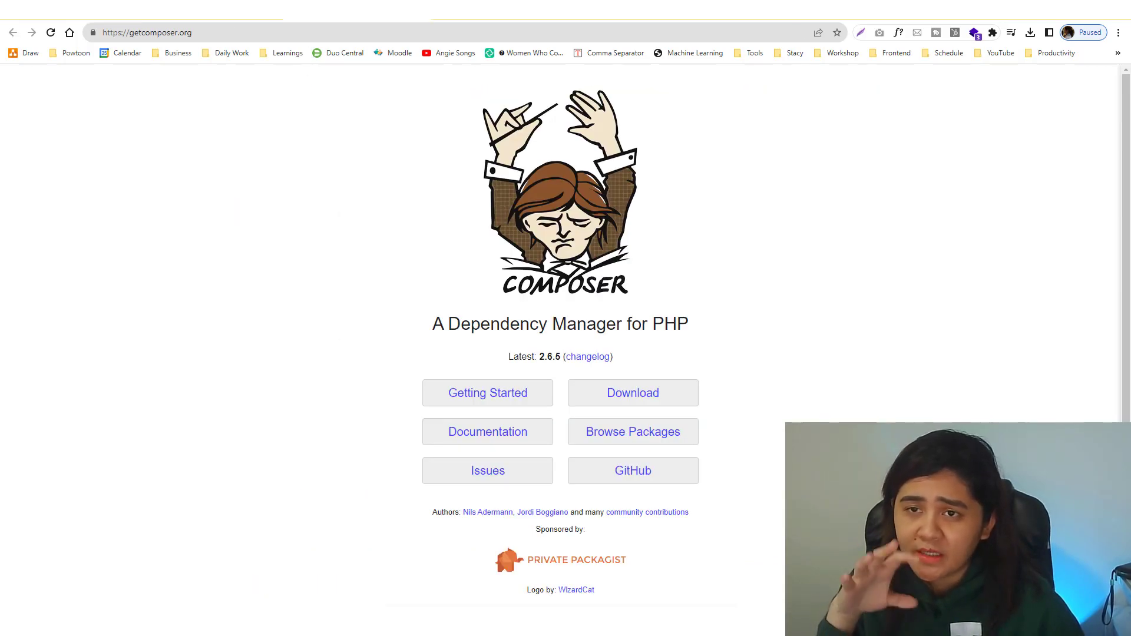
pyautogui.moveTo(213, 353)
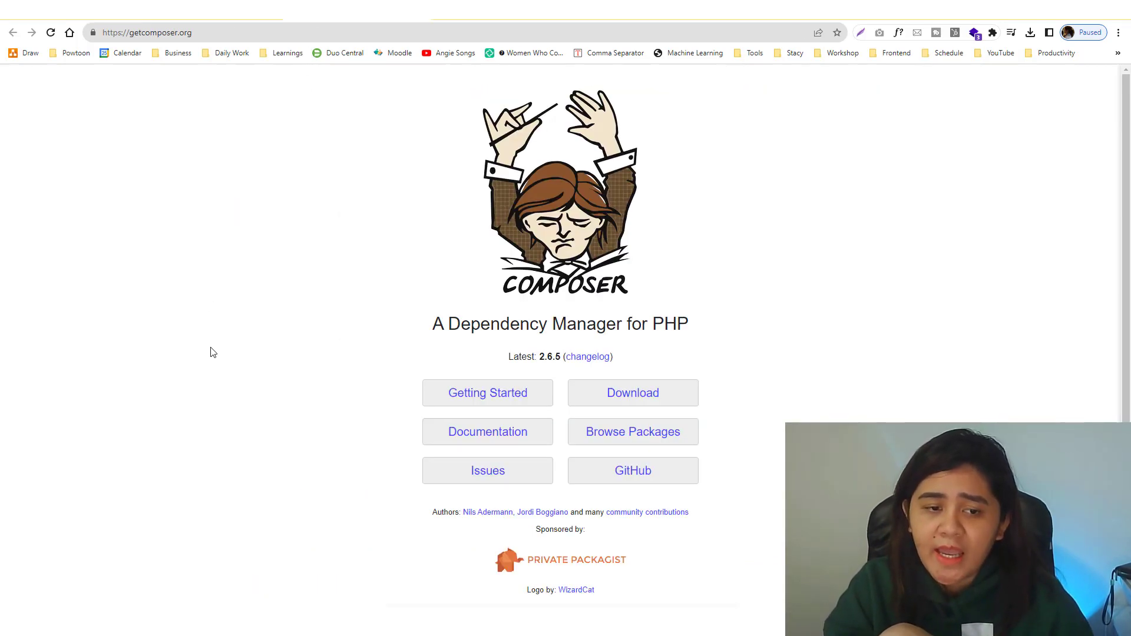
pyautogui.click(632, 393)
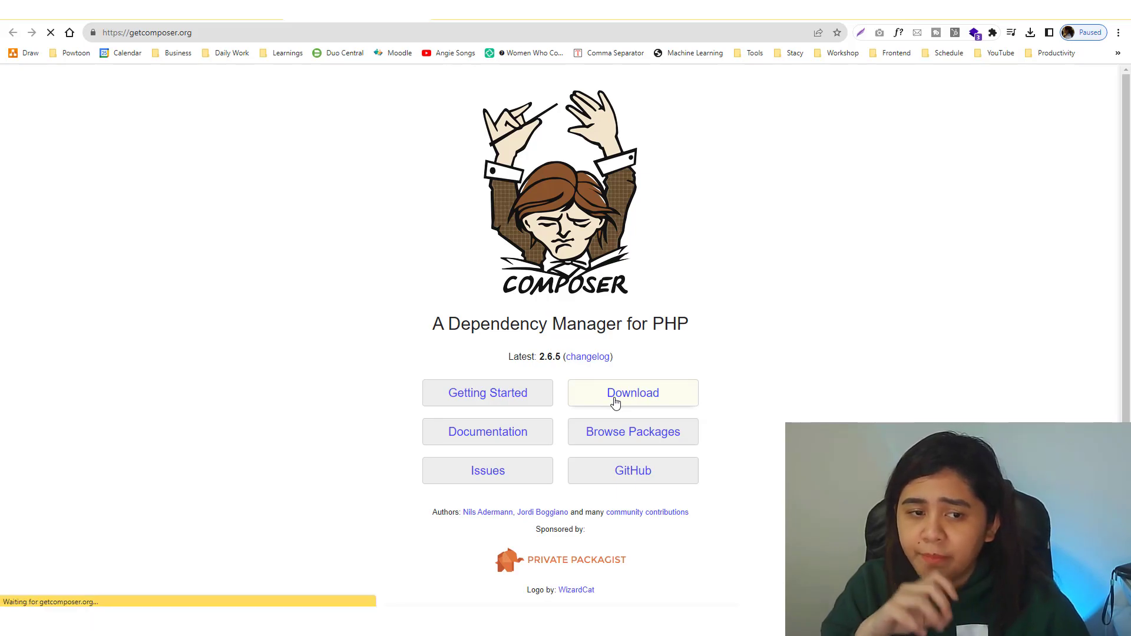
pyautogui.click(632, 393)
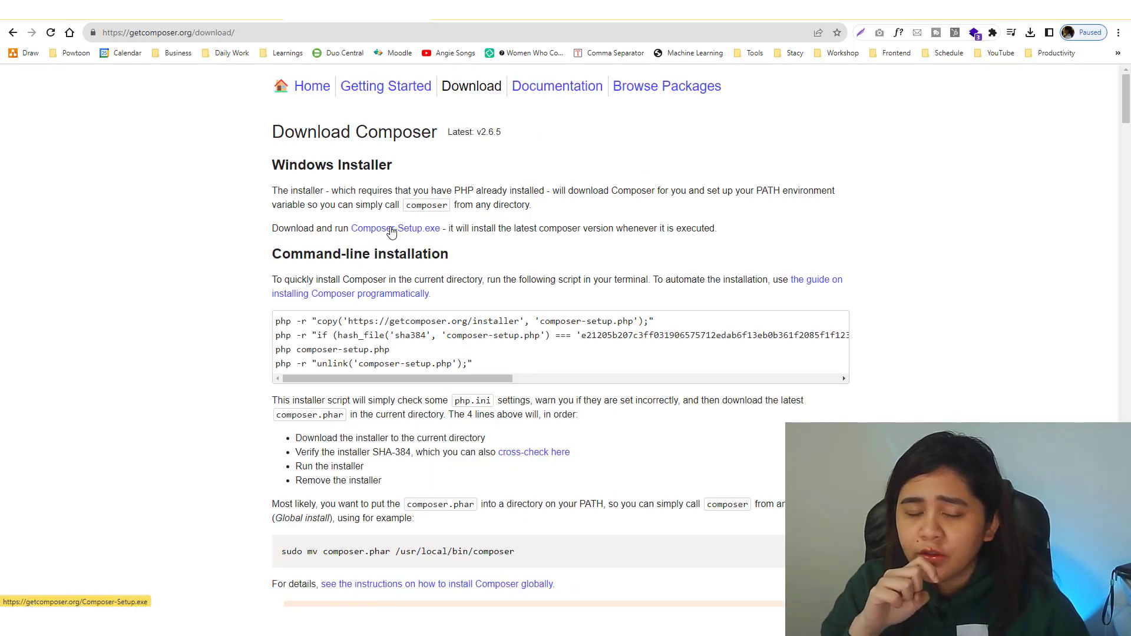
pyautogui.moveTo(396, 228)
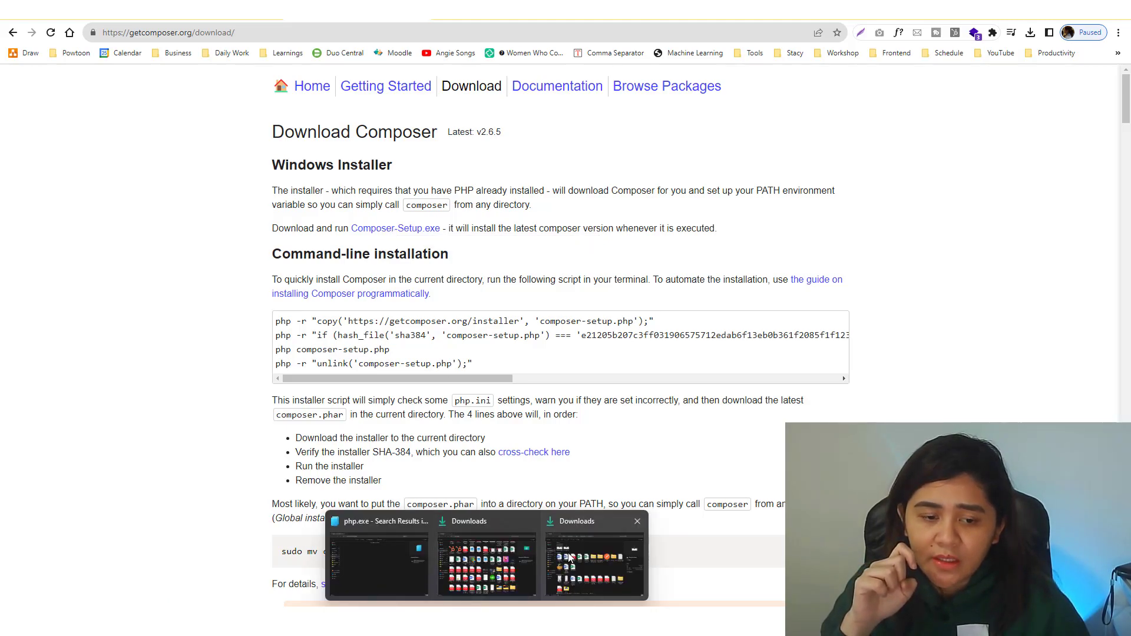
# - Run Composer-Setup for all users, then cancel and exit since no PHP is found
pyautogui.click(593, 555)
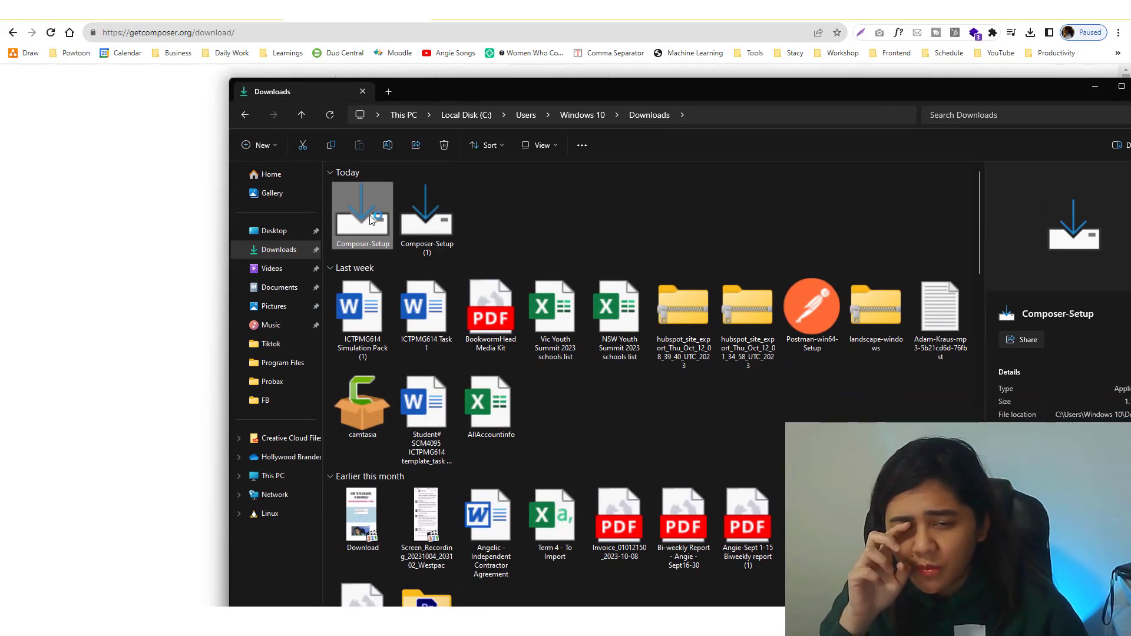
pyautogui.doubleClick(362, 213)
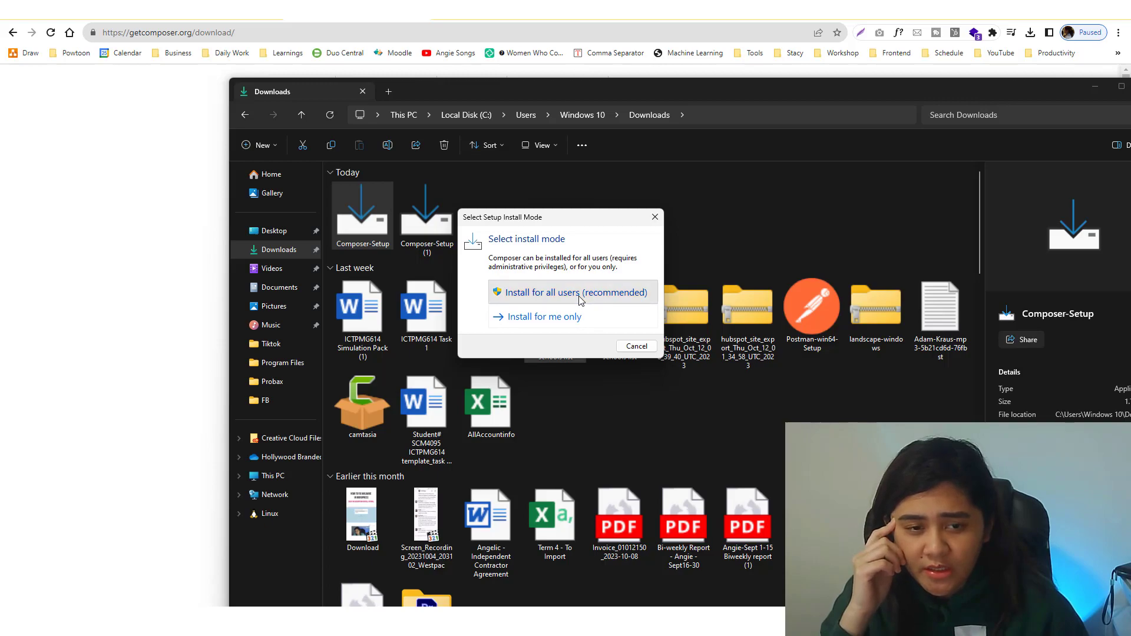
pyautogui.click(636, 347)
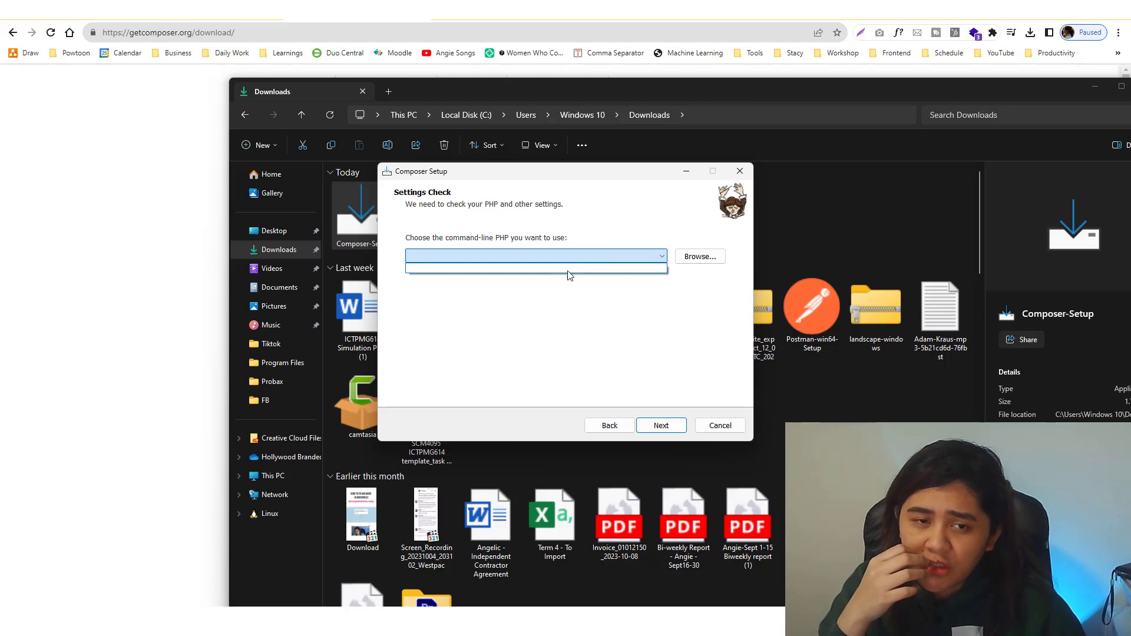
pyautogui.moveTo(569, 277)
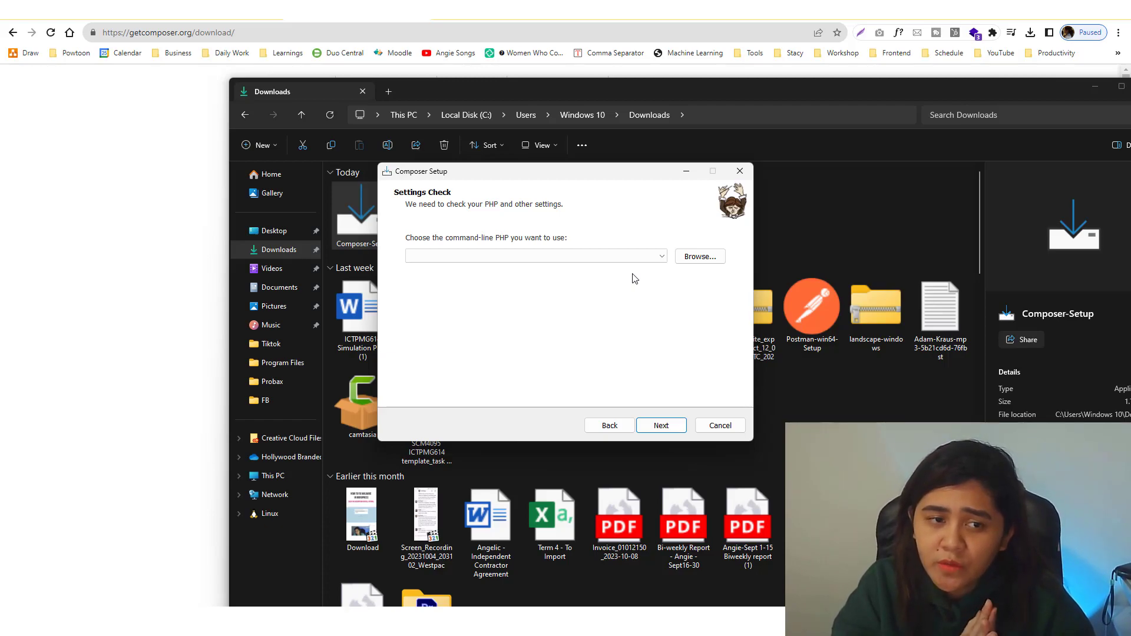
pyautogui.moveTo(726, 438)
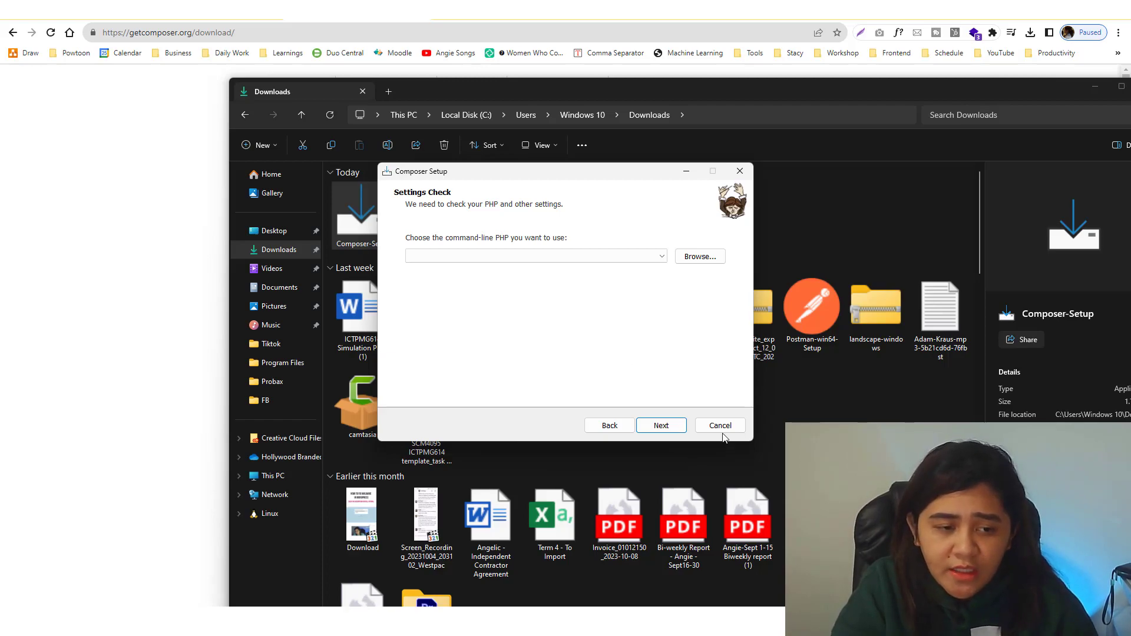
pyautogui.click(719, 425)
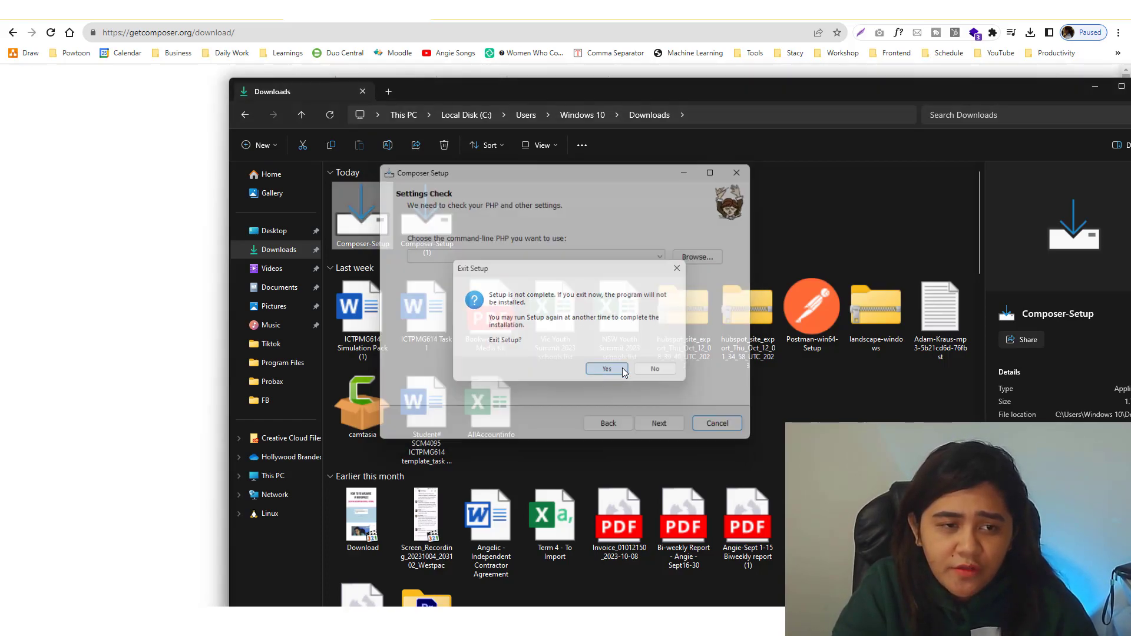
pyautogui.click(607, 369)
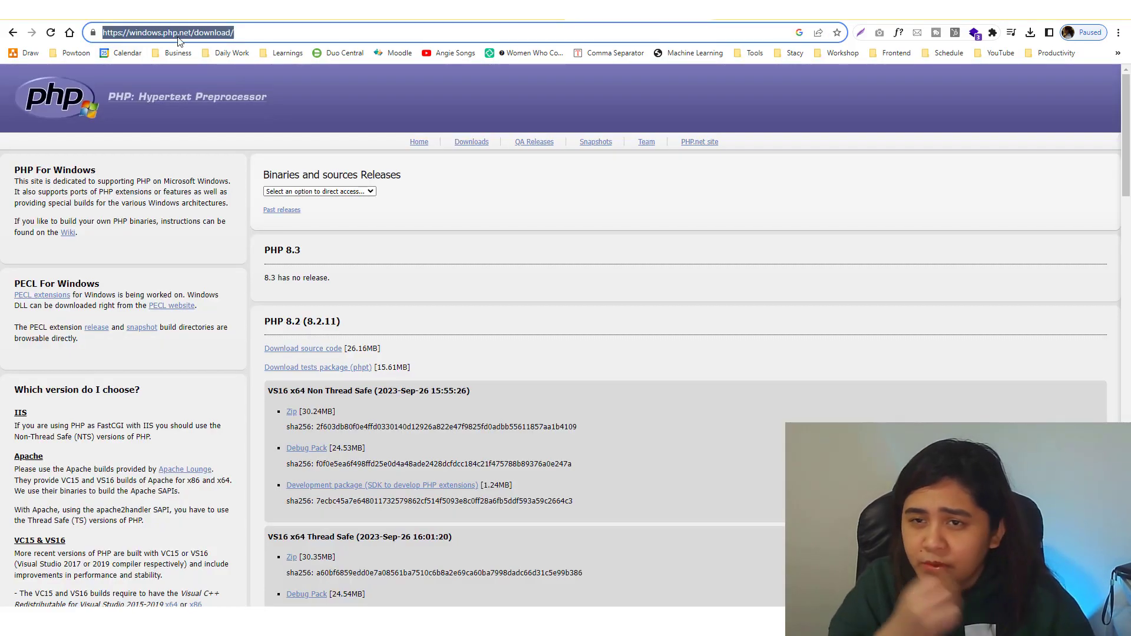
pyautogui.moveTo(545, 226)
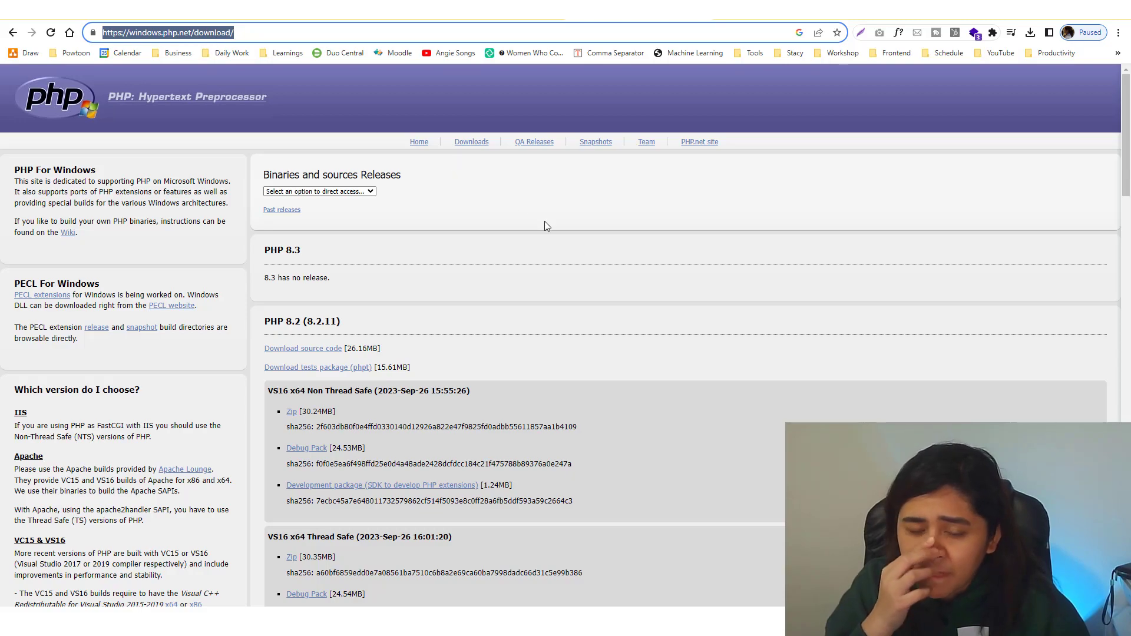
# - Download the PHP 8.2.11 VS16 x64 Thread Safe zip and show it in its folder
pyautogui.scroll(-3)
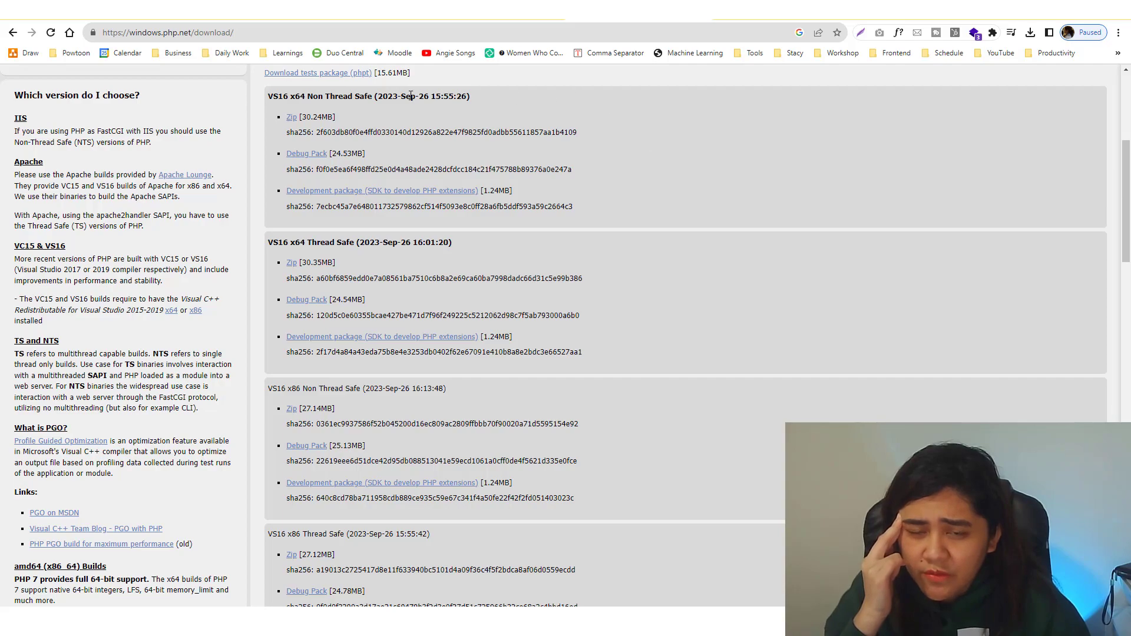
pyautogui.moveTo(316, 242)
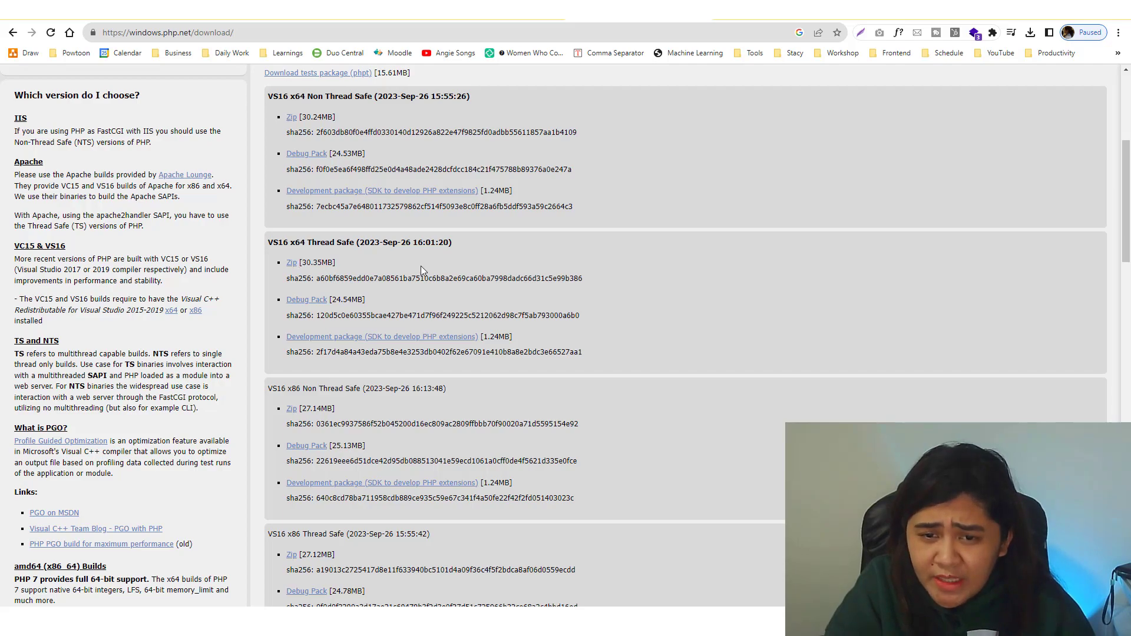
pyautogui.moveTo(292, 262)
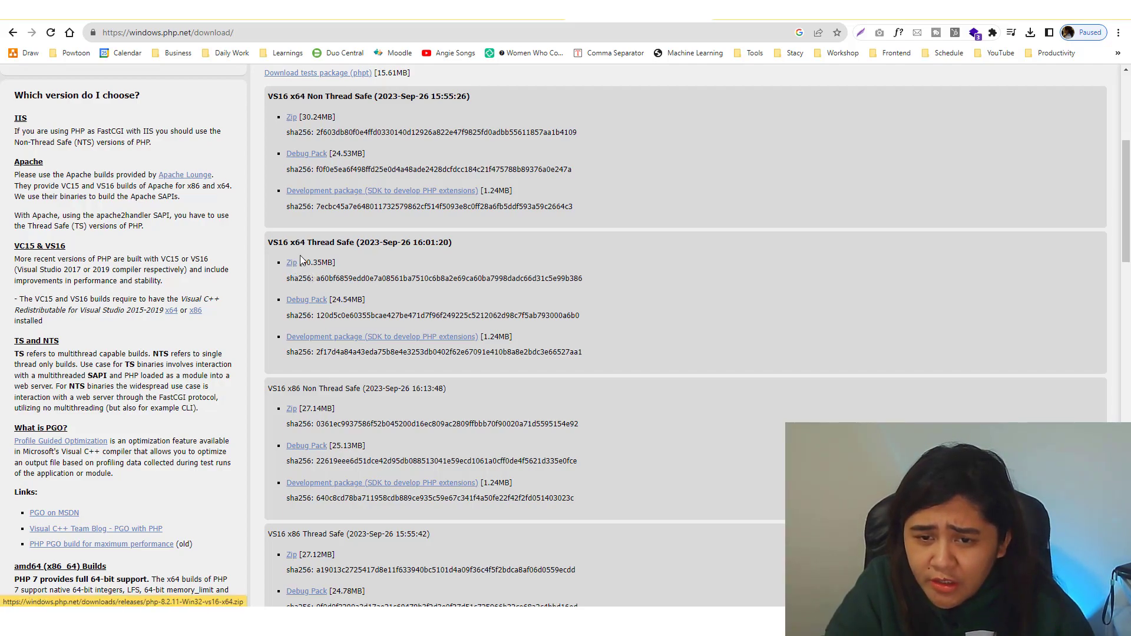
pyautogui.moveTo(292, 261)
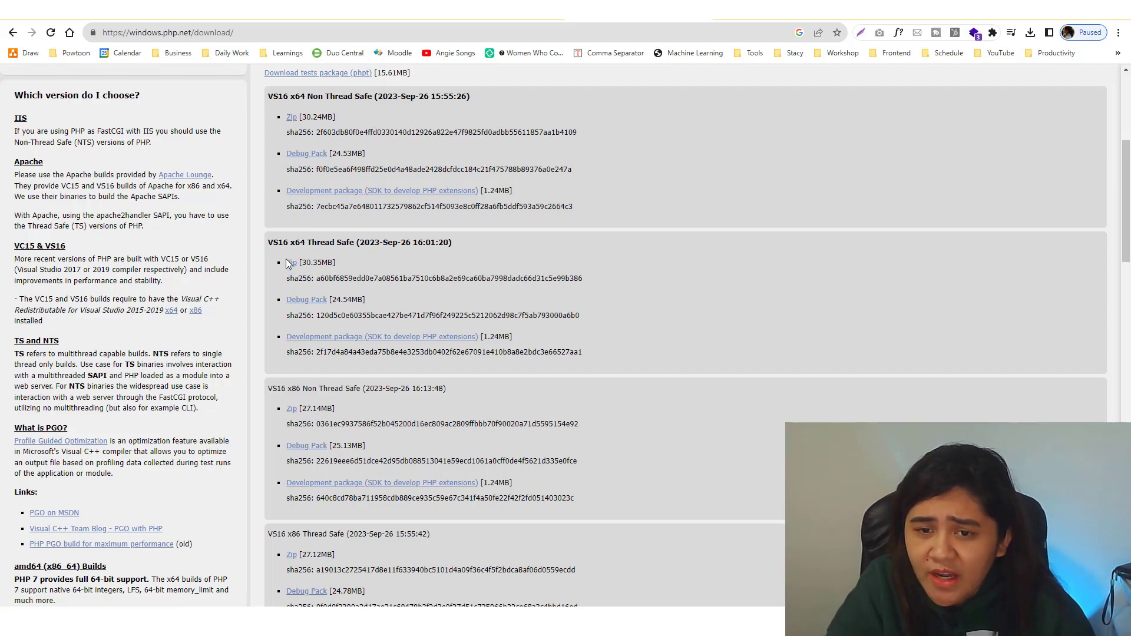
pyautogui.moveTo(292, 261)
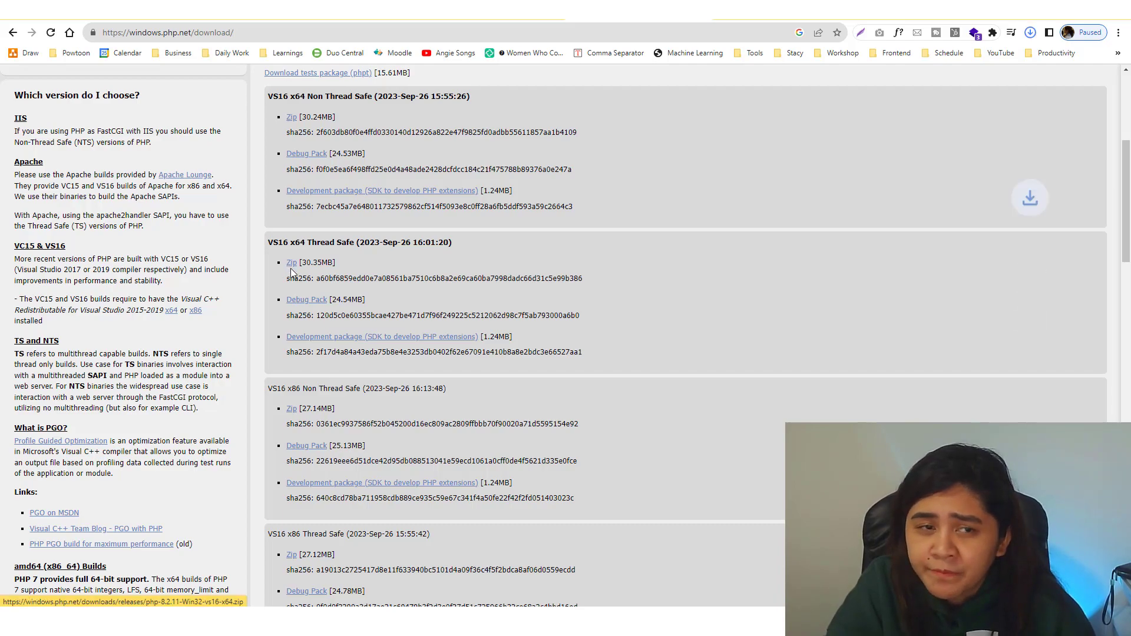
pyautogui.click(1031, 33)
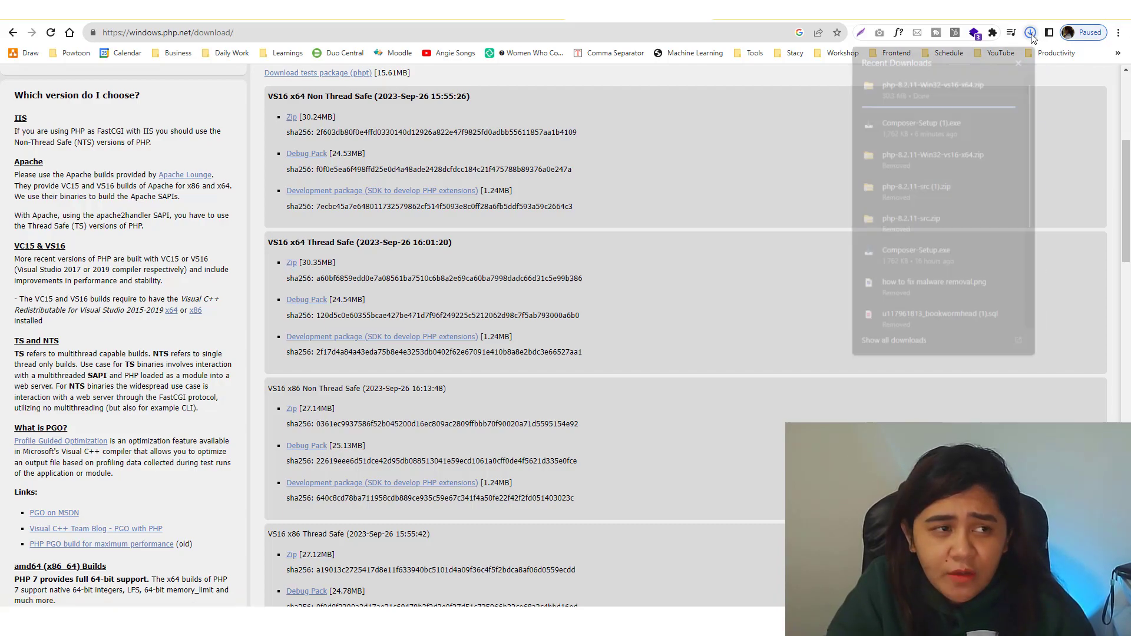
pyautogui.click(1031, 32)
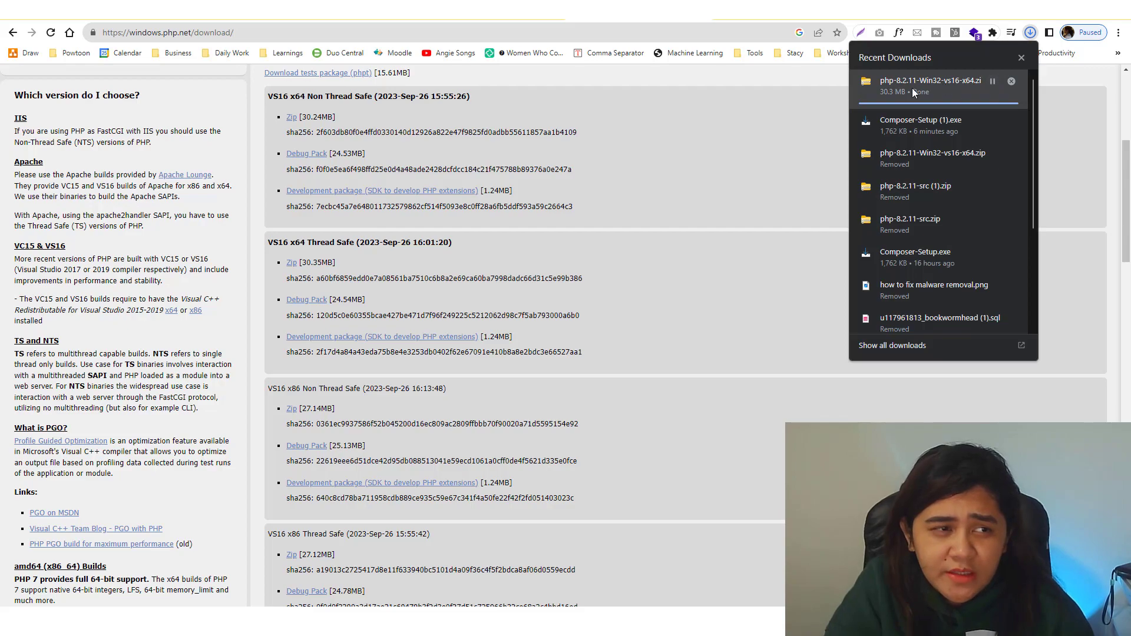
pyautogui.moveTo(917, 90)
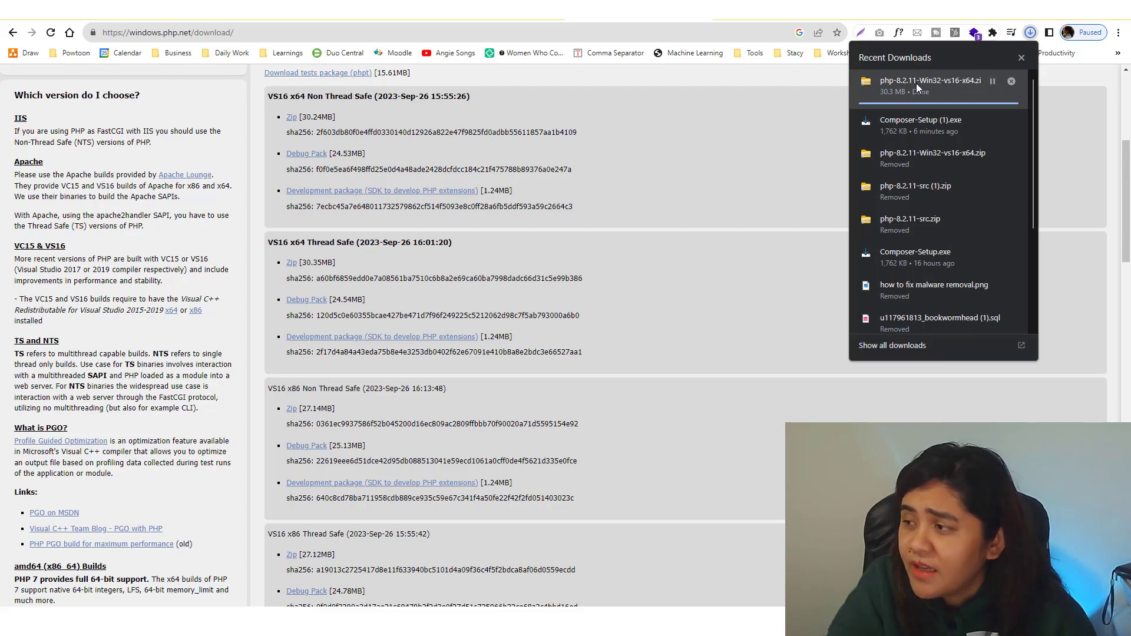
pyautogui.click(893, 345)
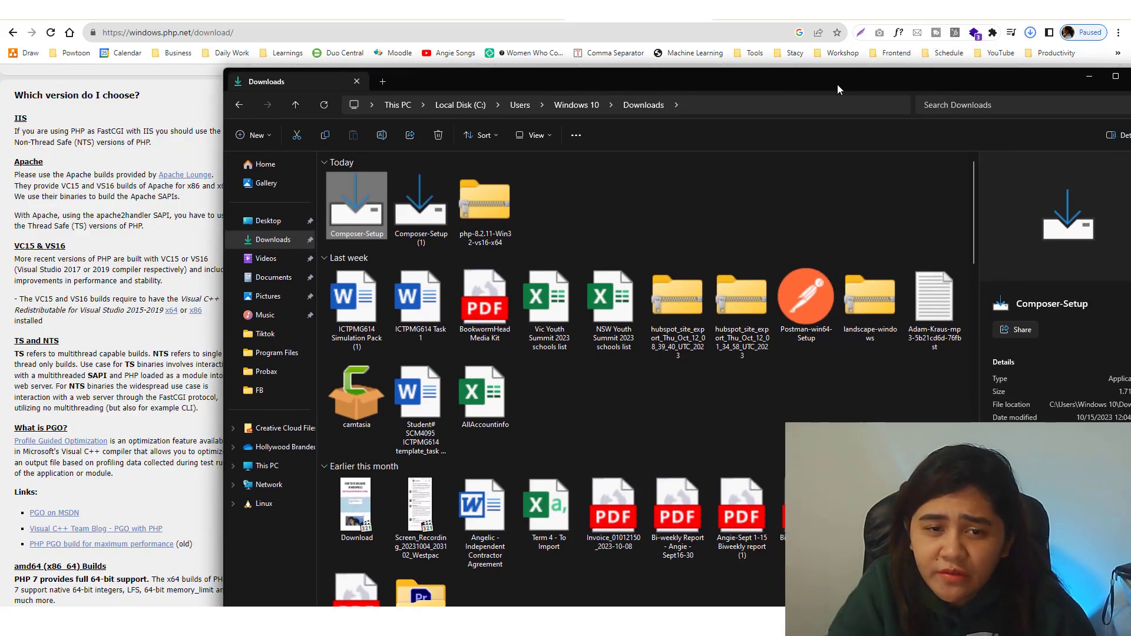
# - Extract the PHP zip into a new folder Downloads\PHP
pyautogui.click(485, 191)
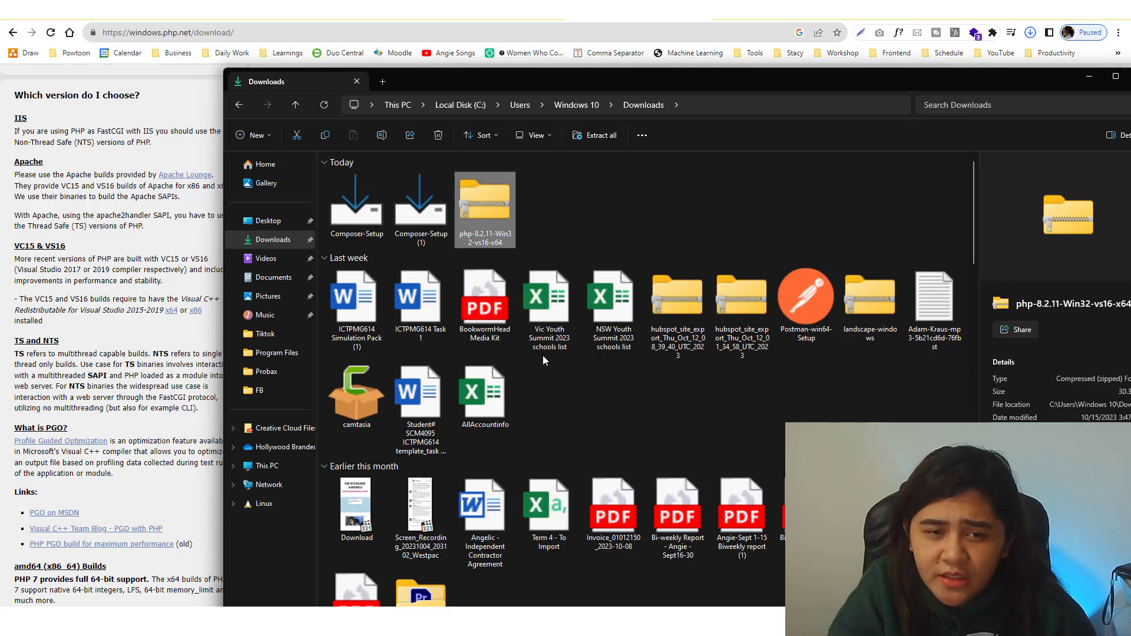
pyautogui.click(594, 135)
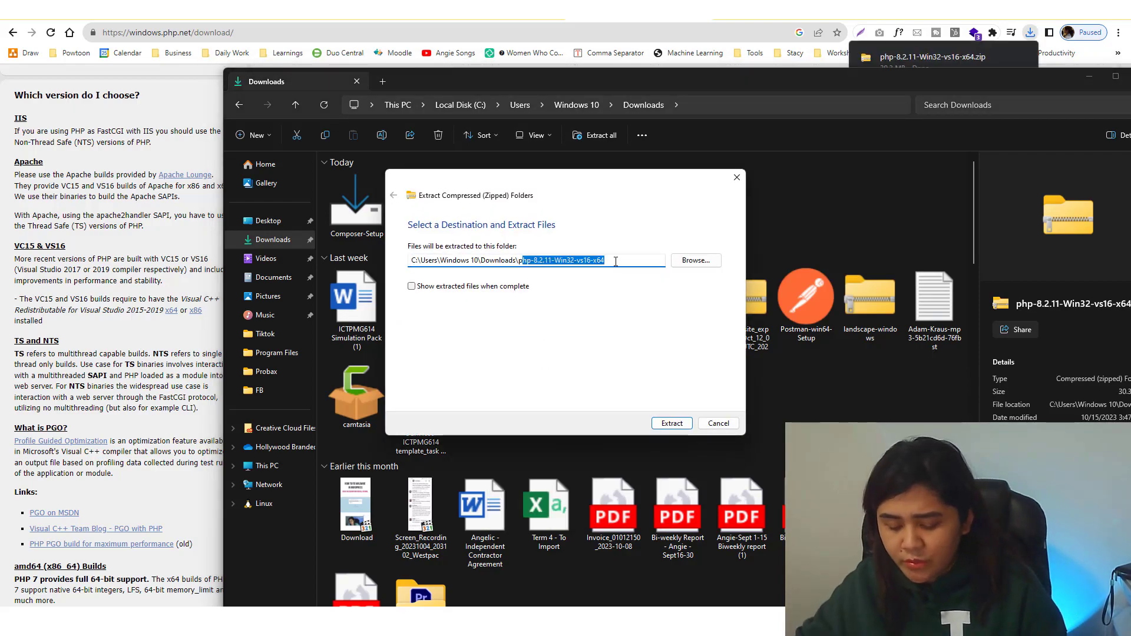
pyautogui.click(670, 423)
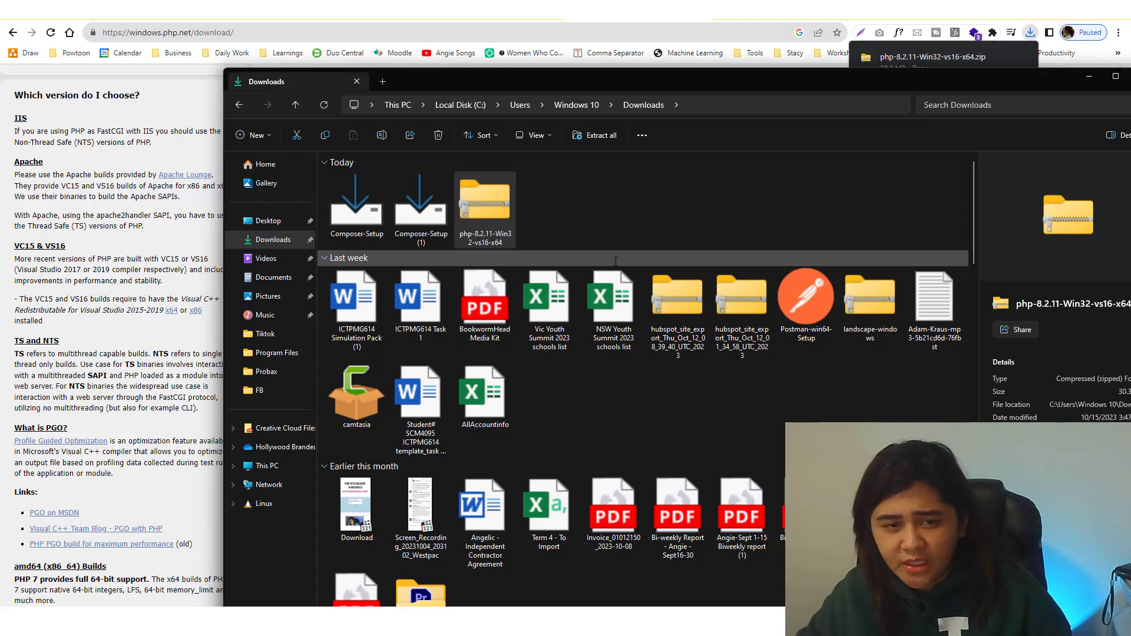
pyautogui.rightClick(484, 195)
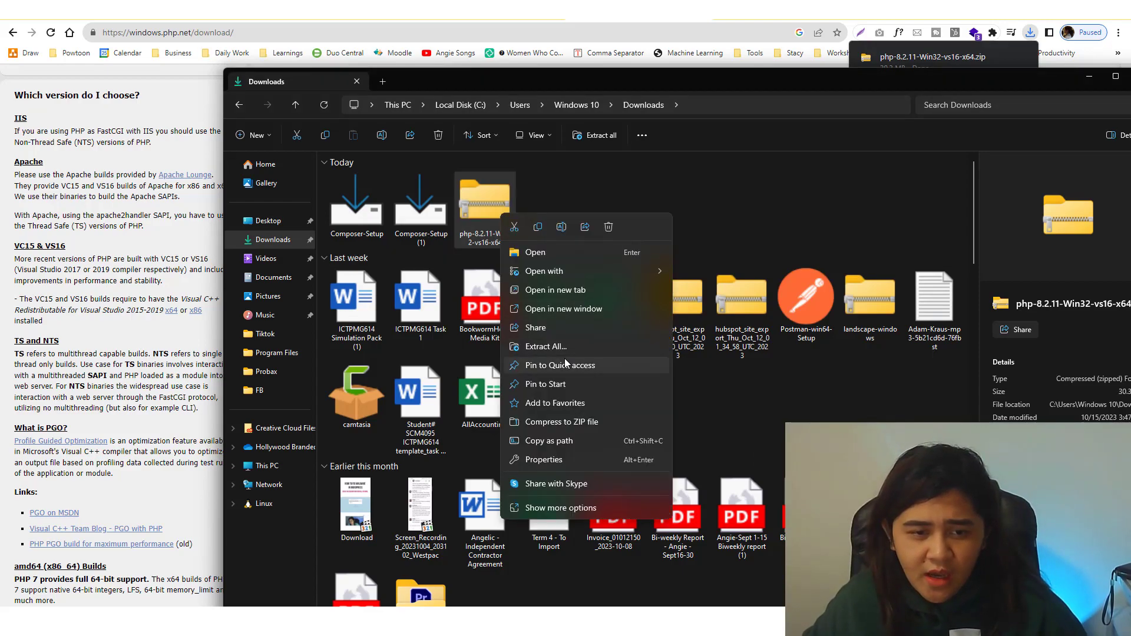
pyautogui.click(546, 347)
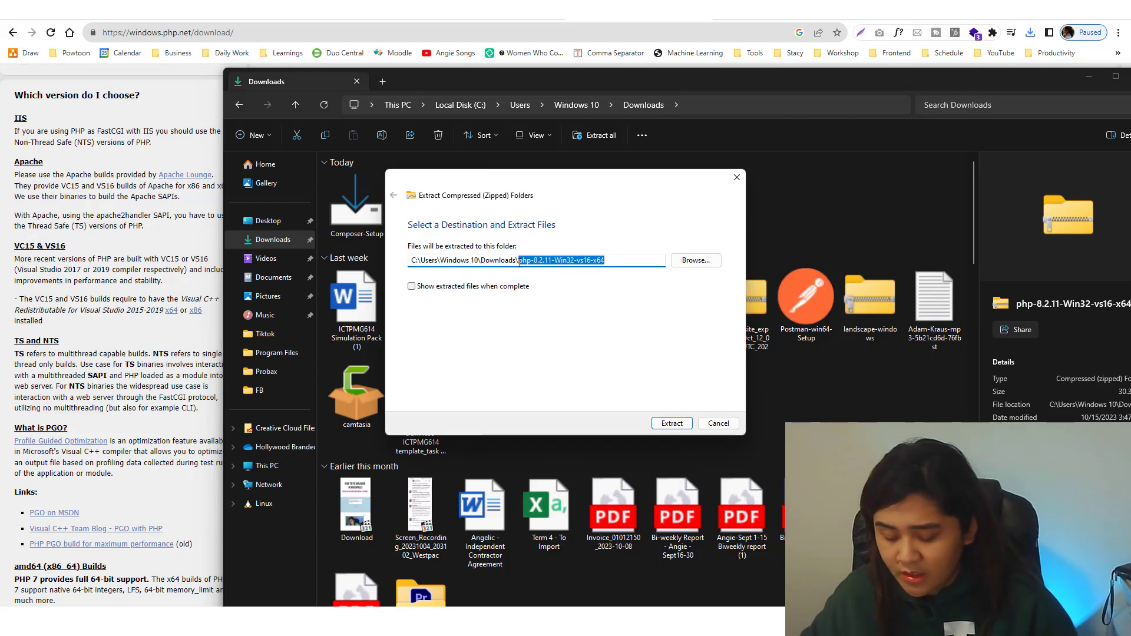
pyautogui.write('php')
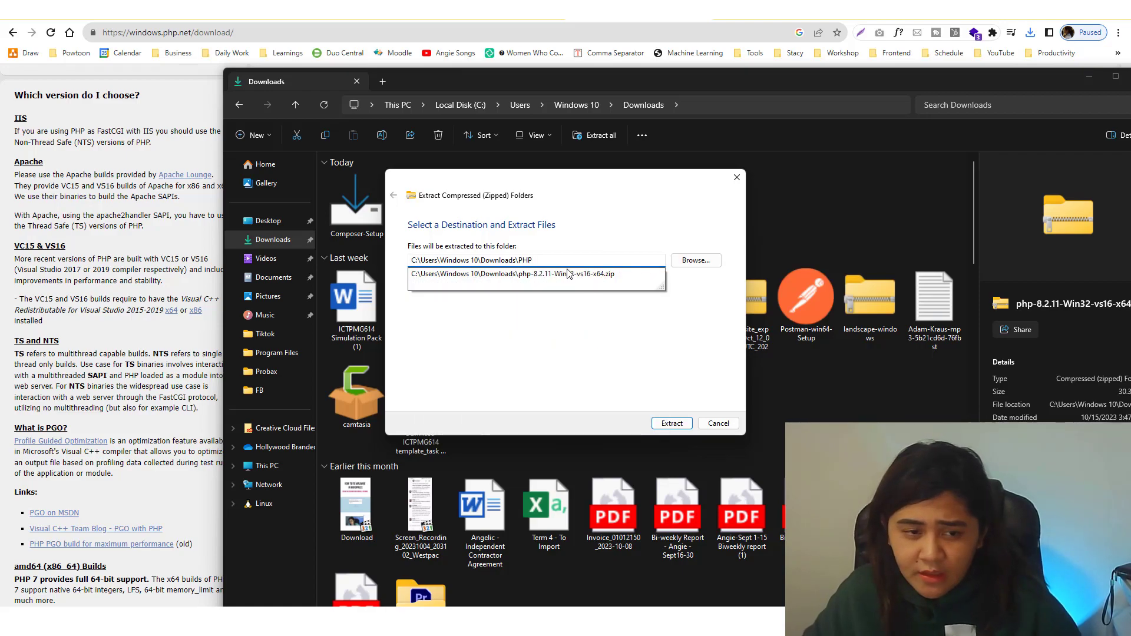
pyautogui.click(671, 423)
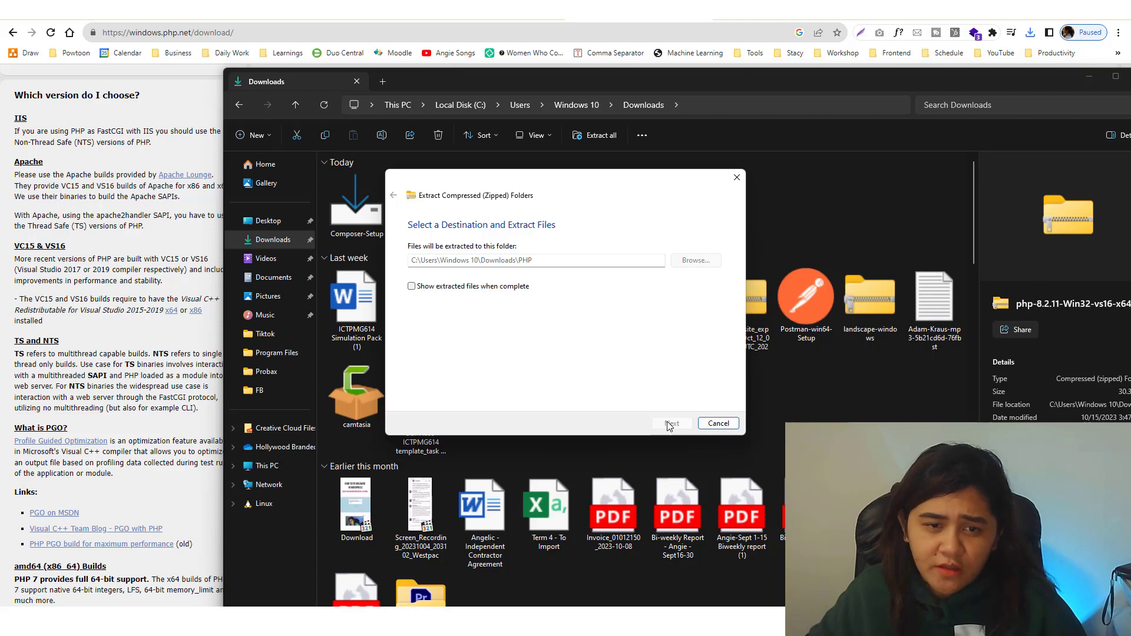
pyautogui.click(671, 424)
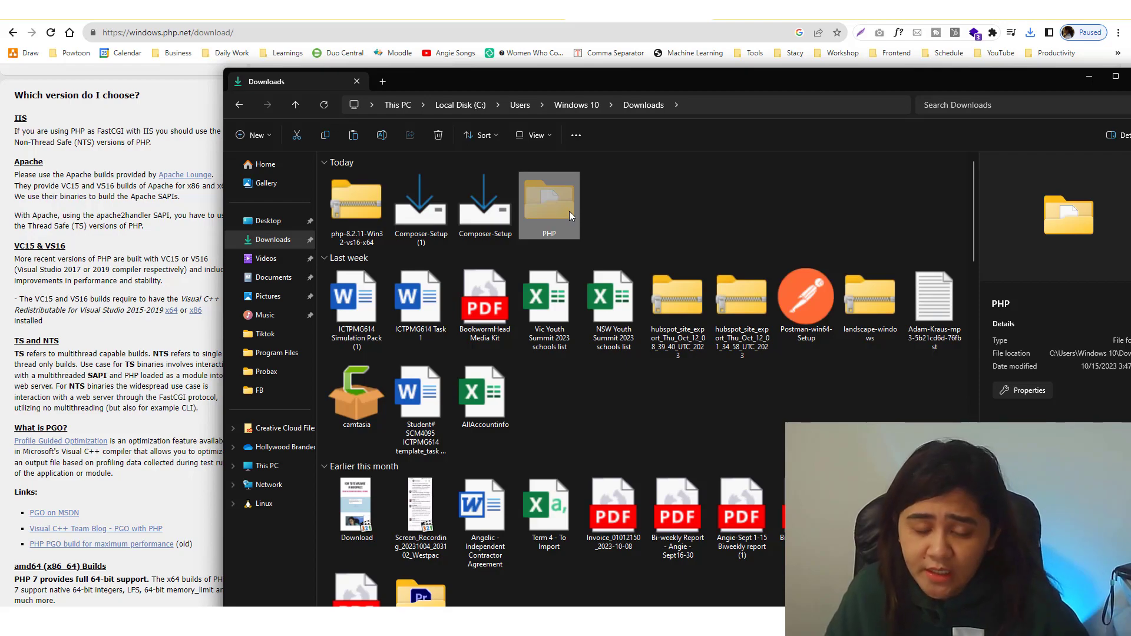
pyautogui.moveTo(267, 296)
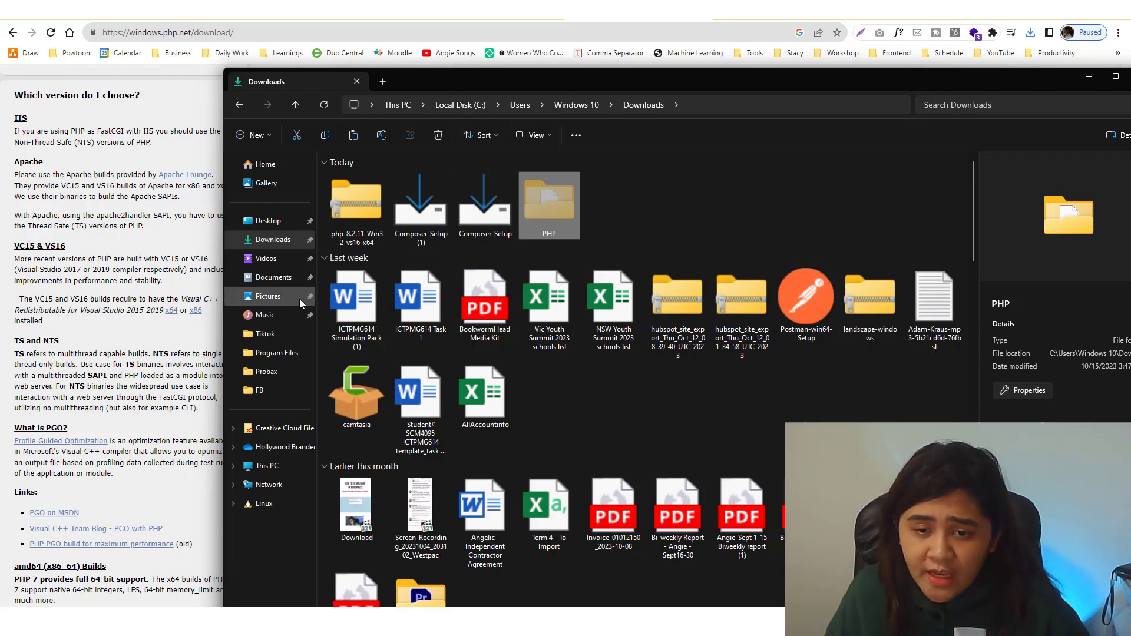
# - Move the PHP folder into C:\Program Files, granting administrator permission
pyautogui.click(276, 353)
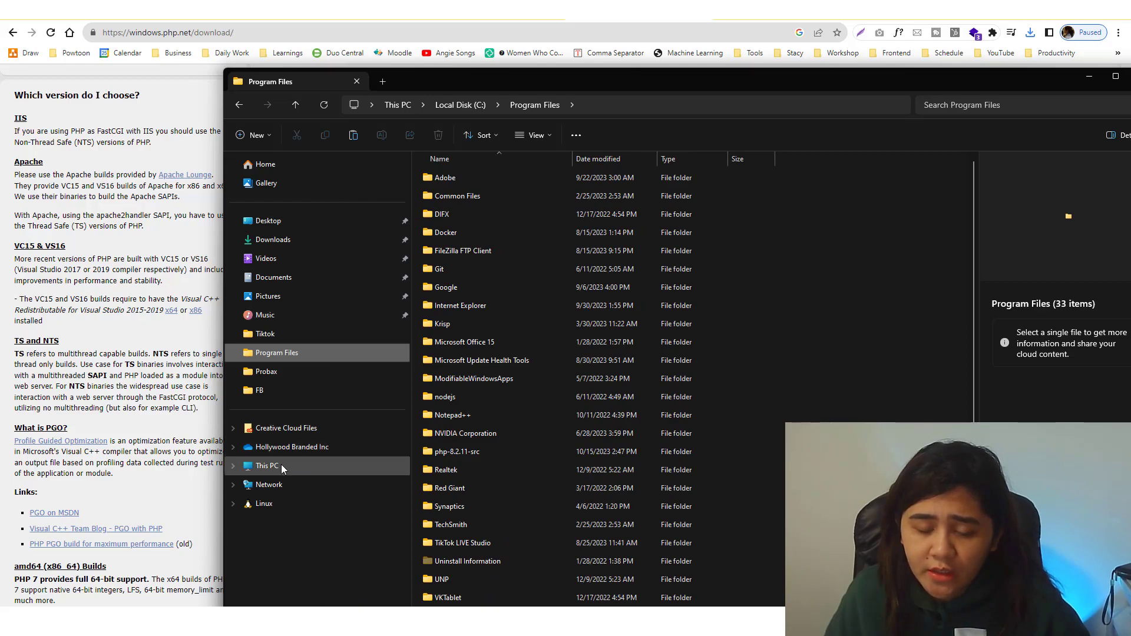
pyautogui.click(267, 466)
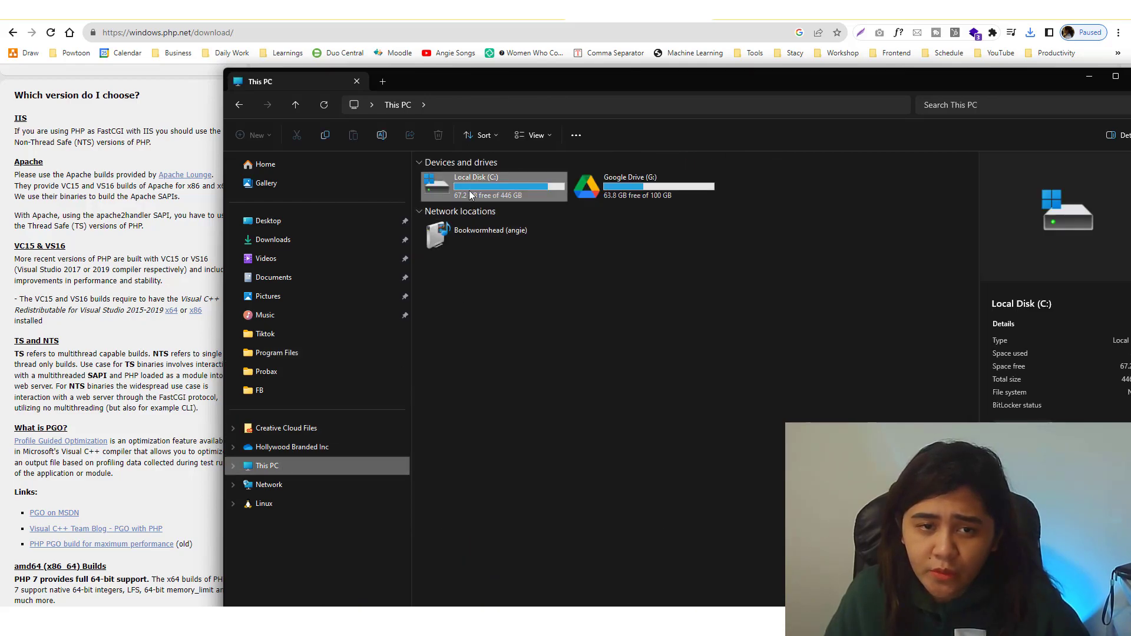
pyautogui.doubleClick(476, 186)
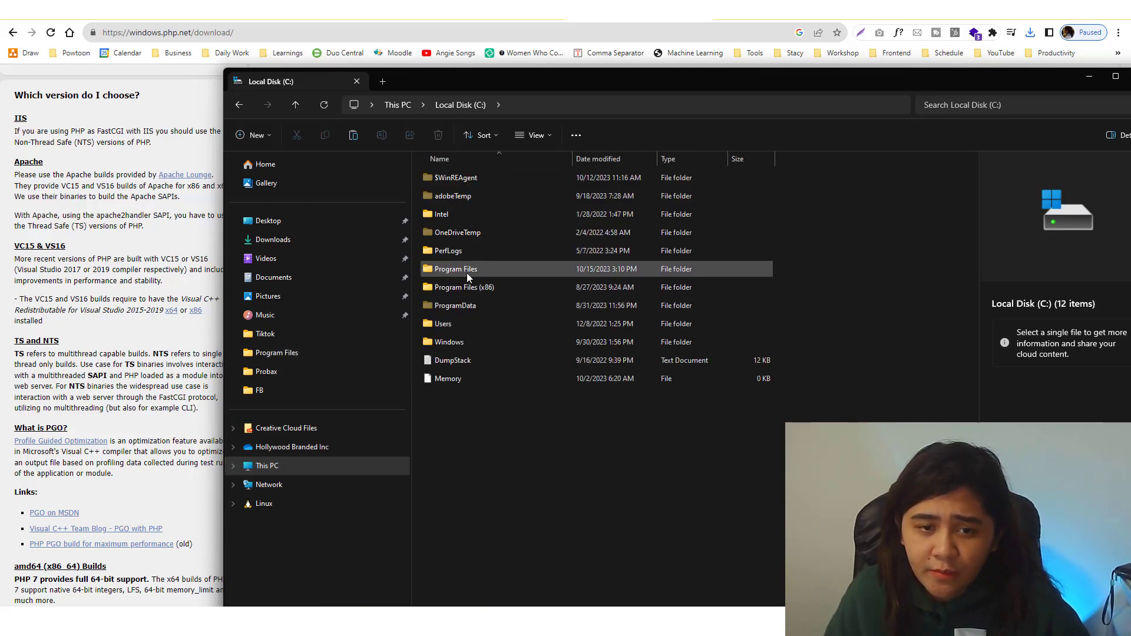
pyautogui.doubleClick(456, 269)
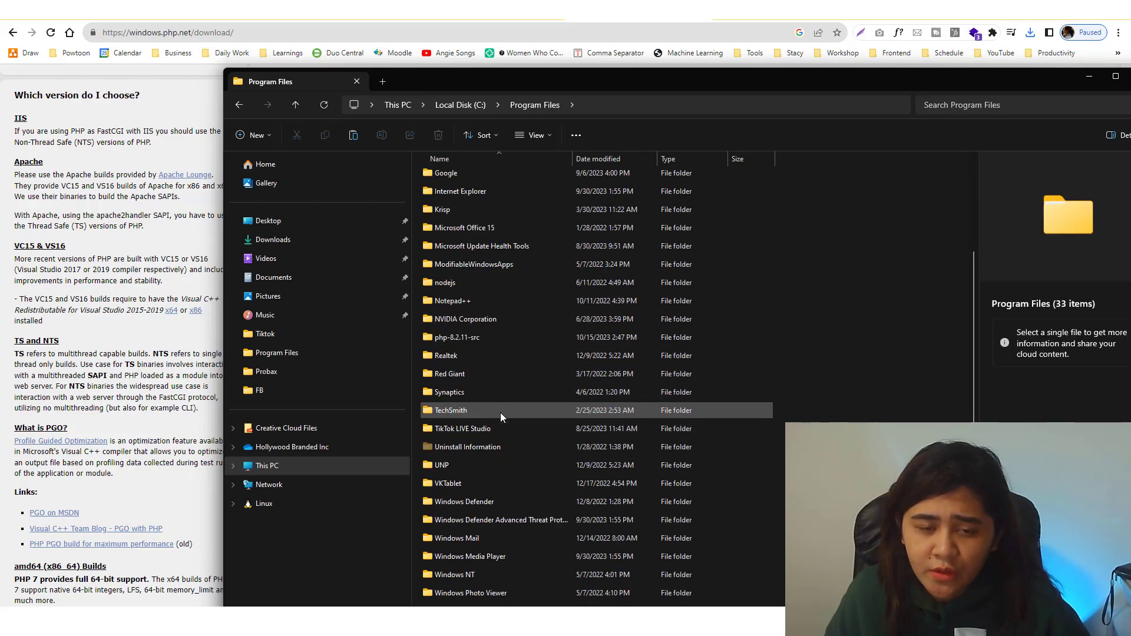
pyautogui.click(456, 338)
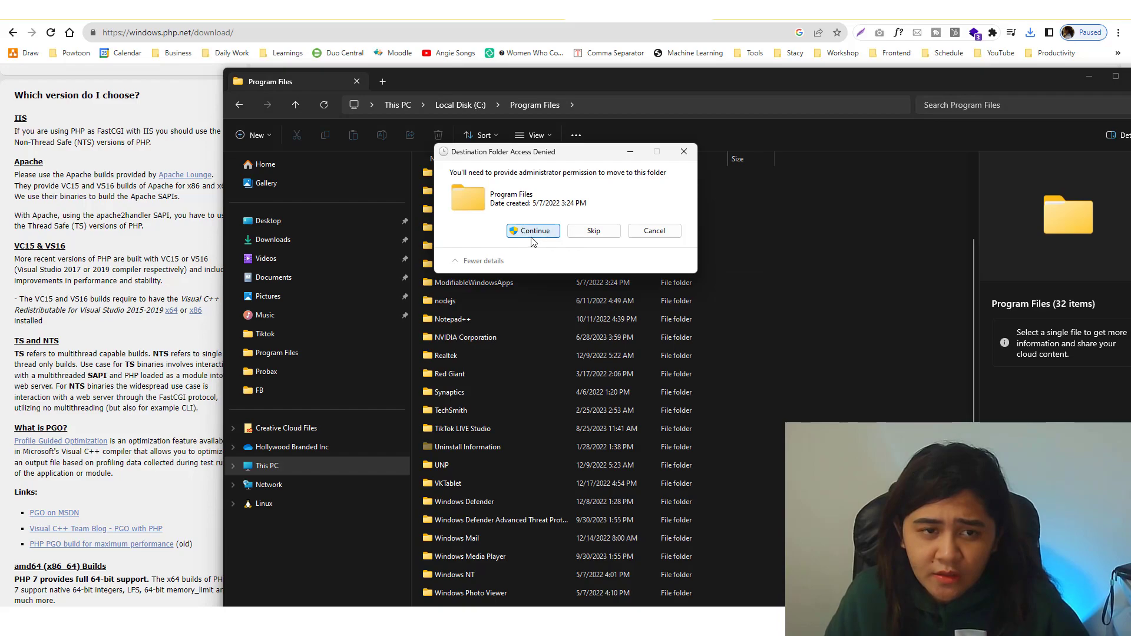
pyautogui.click(532, 231)
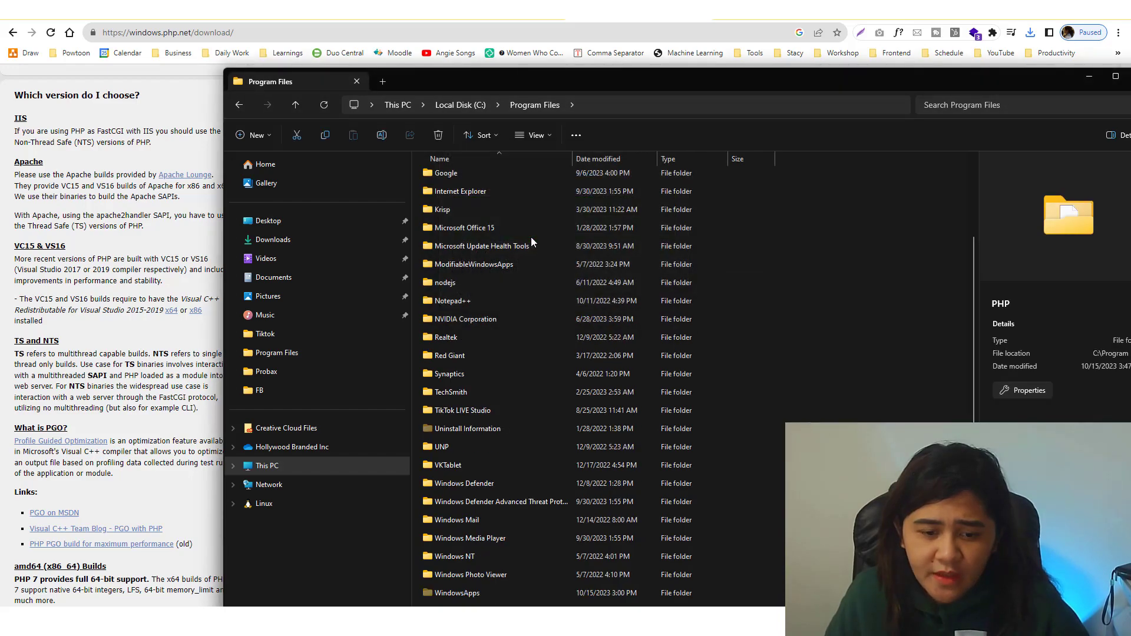
pyautogui.moveTo(653, 90)
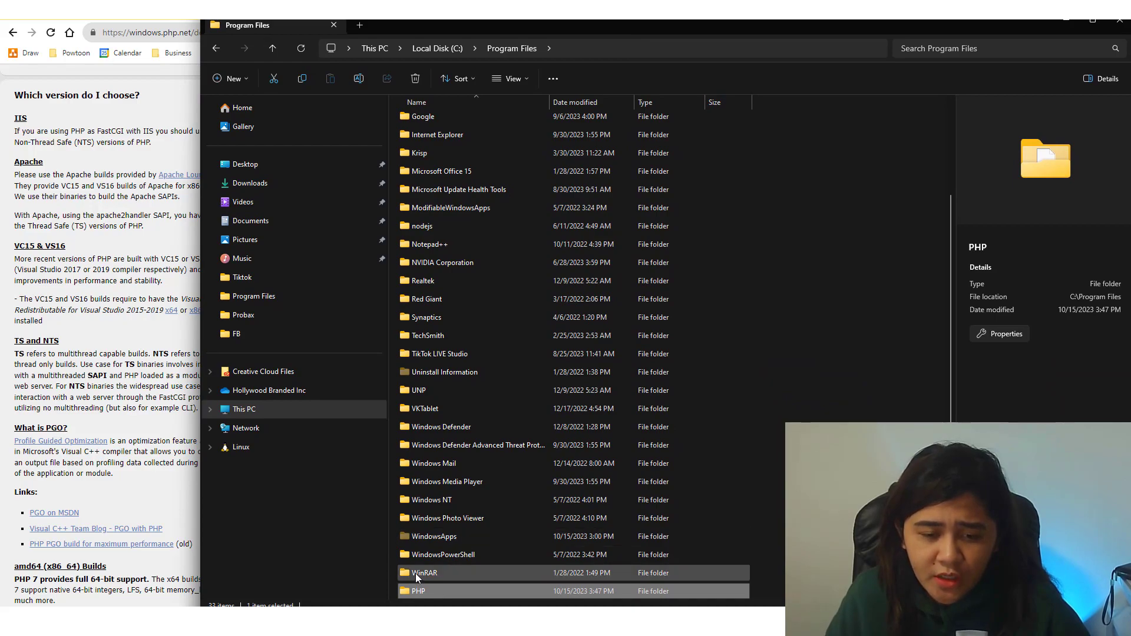
pyautogui.click(418, 591)
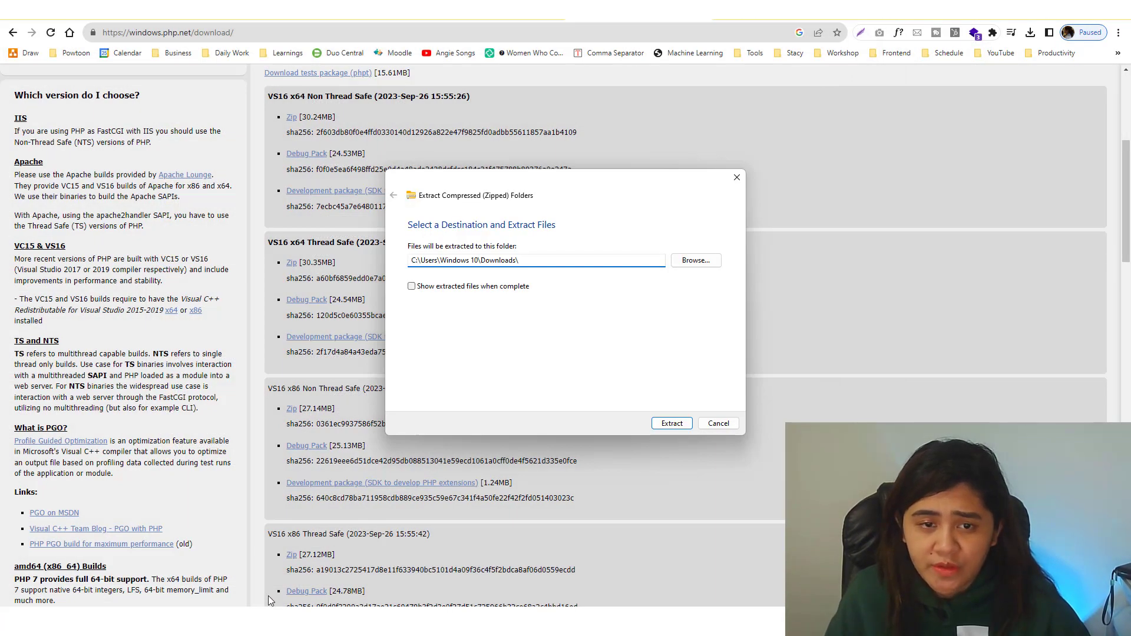
# - Start Composer Setup for all users and add C:\Program Files\PHP to the path
pyautogui.click(717, 423)
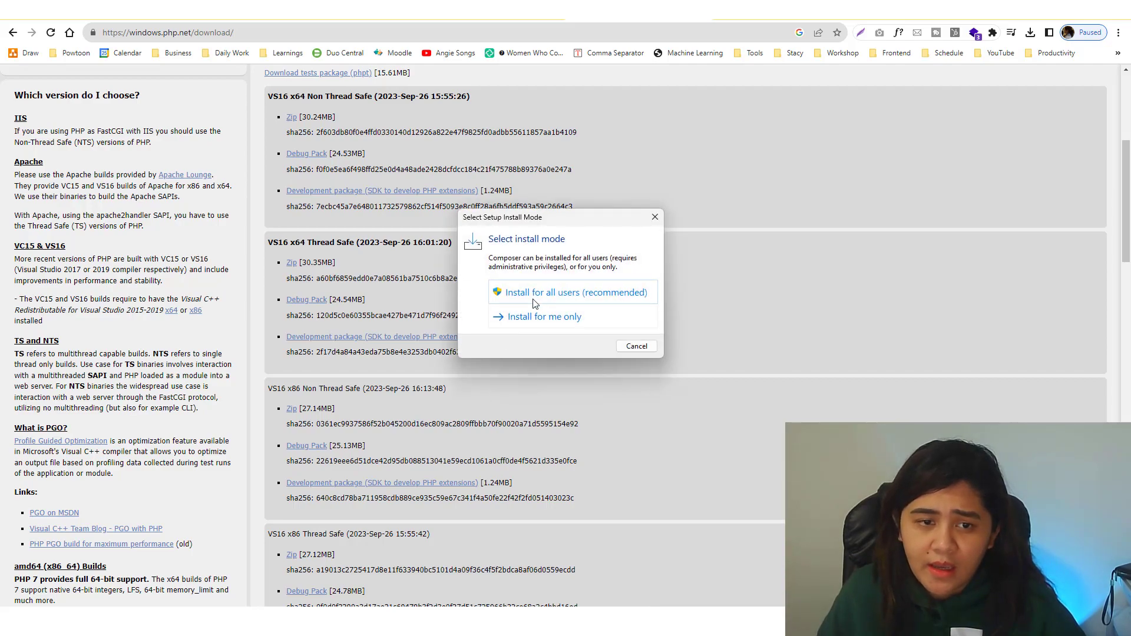
pyautogui.click(570, 292)
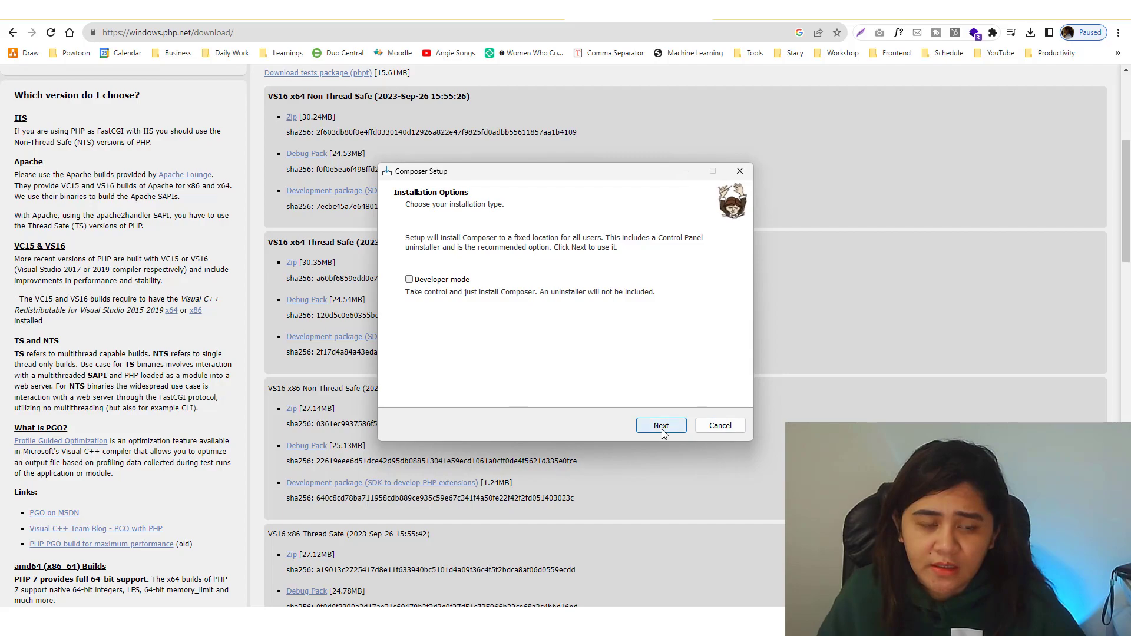
pyautogui.click(660, 425)
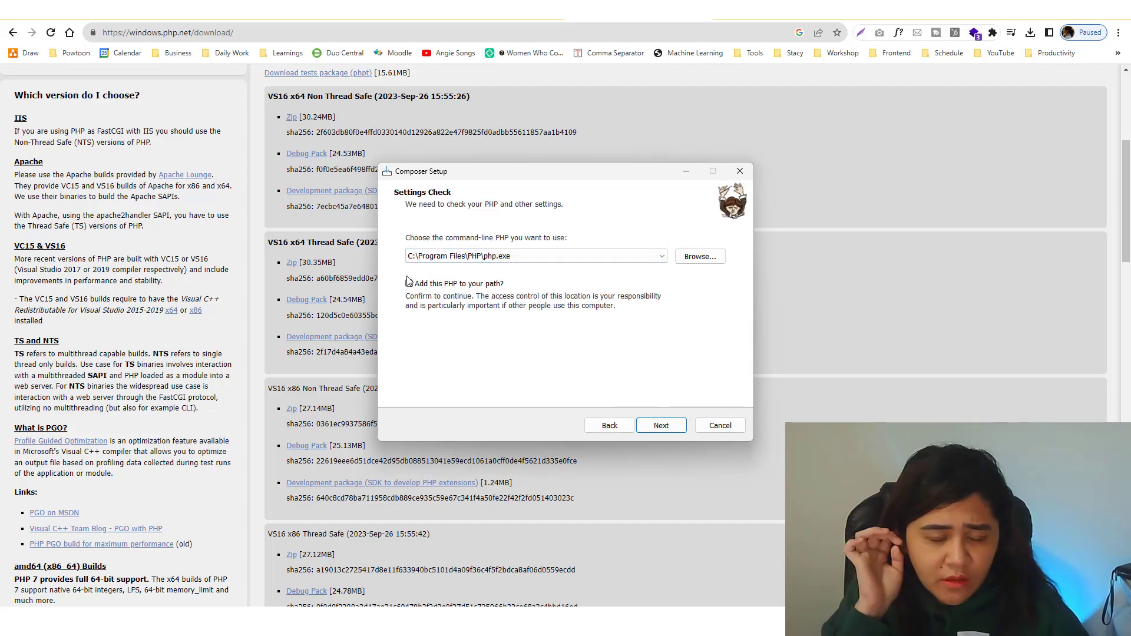
pyautogui.click(408, 283)
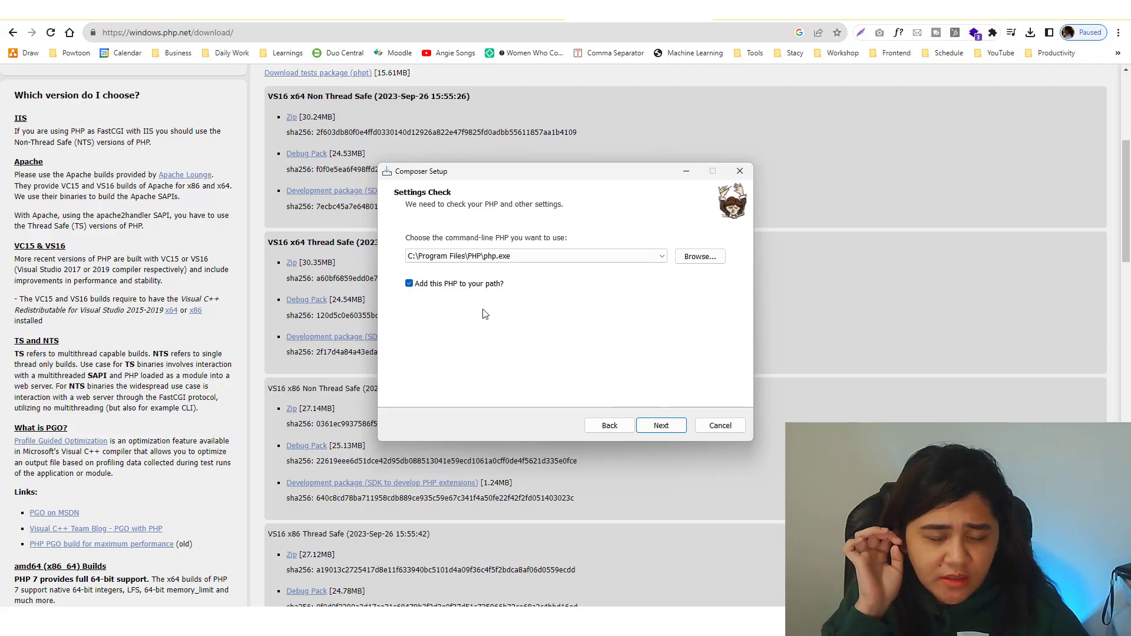
# - Continue past proxy settings and the summary to install Composer
pyautogui.click(660, 425)
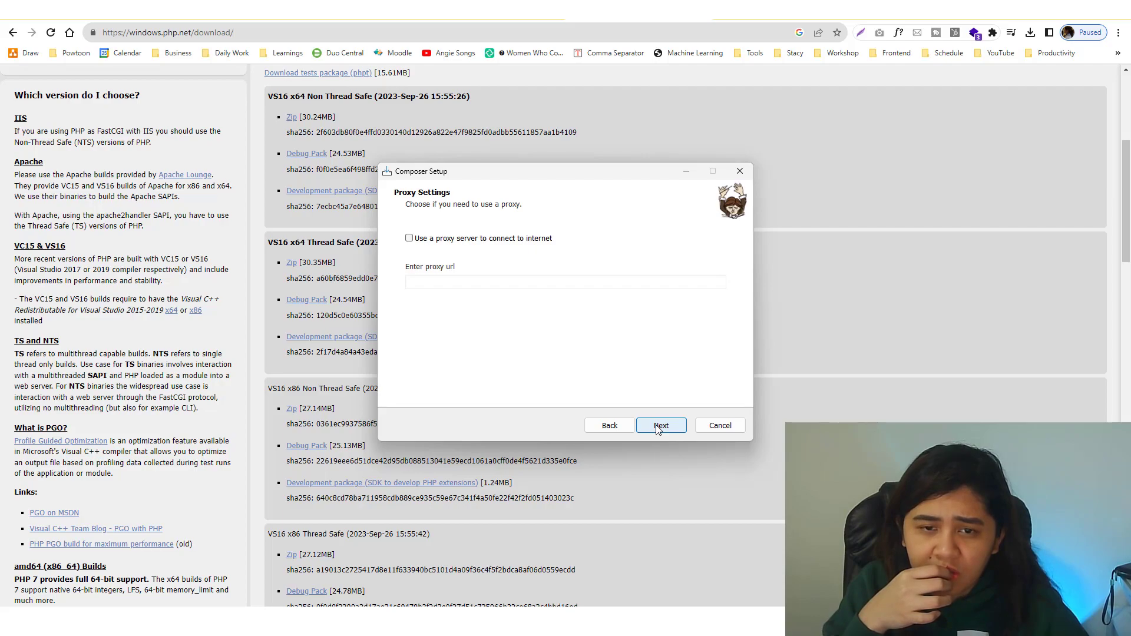
pyautogui.click(409, 238)
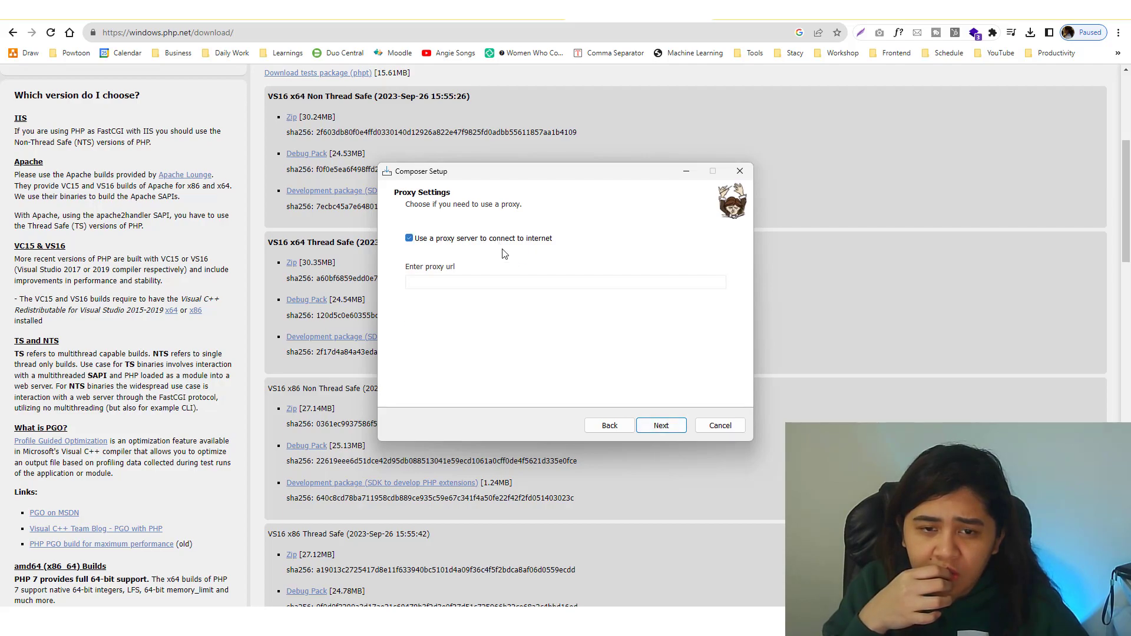
pyautogui.click(660, 424)
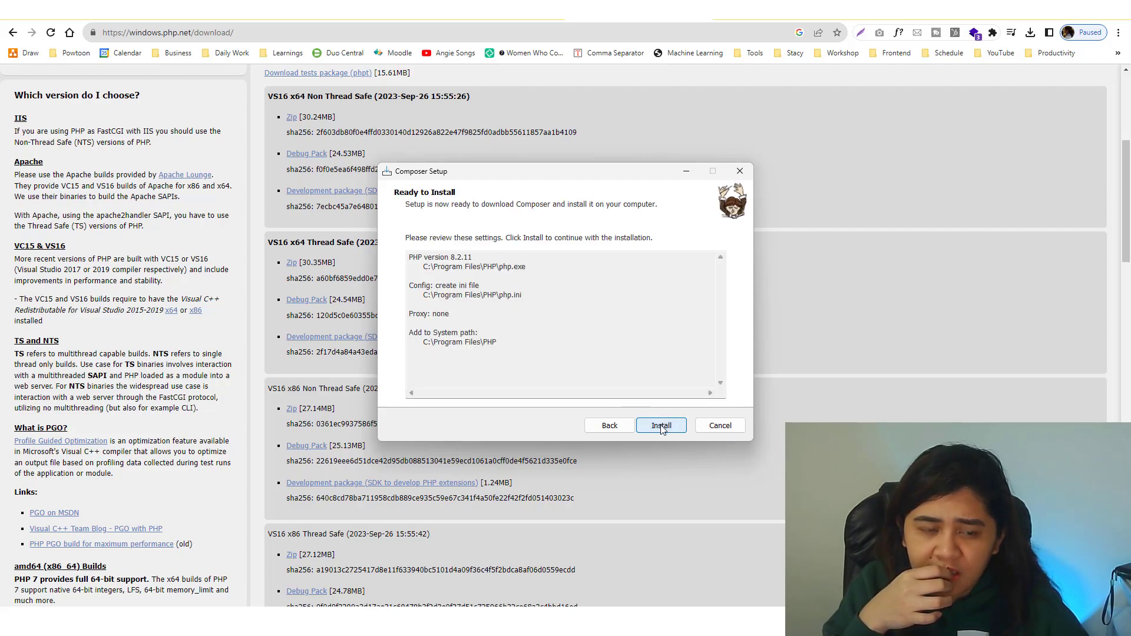
pyautogui.click(660, 425)
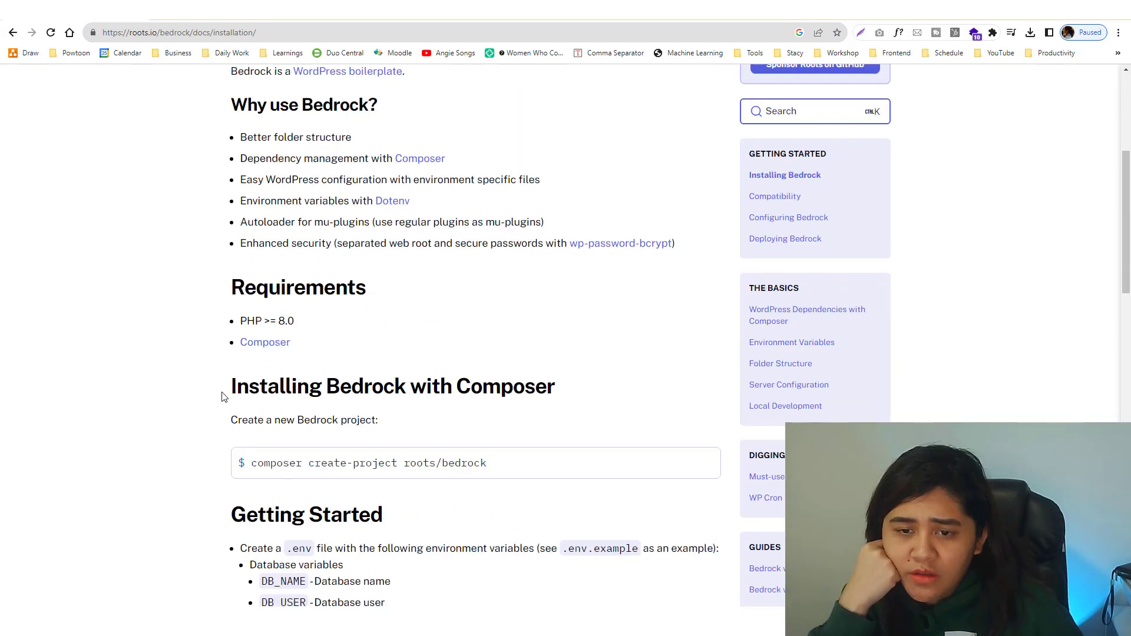
pyautogui.moveTo(392, 200)
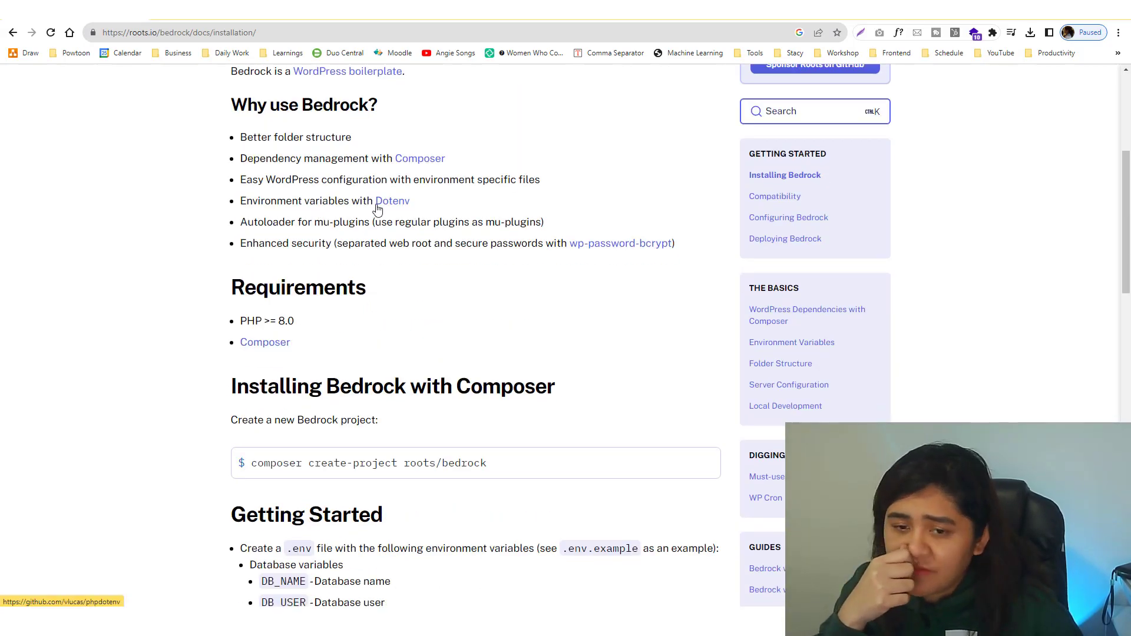
# - Scroll the Bedrock docs to the composer create-project roots/bedrock command
pyautogui.scroll(-3)
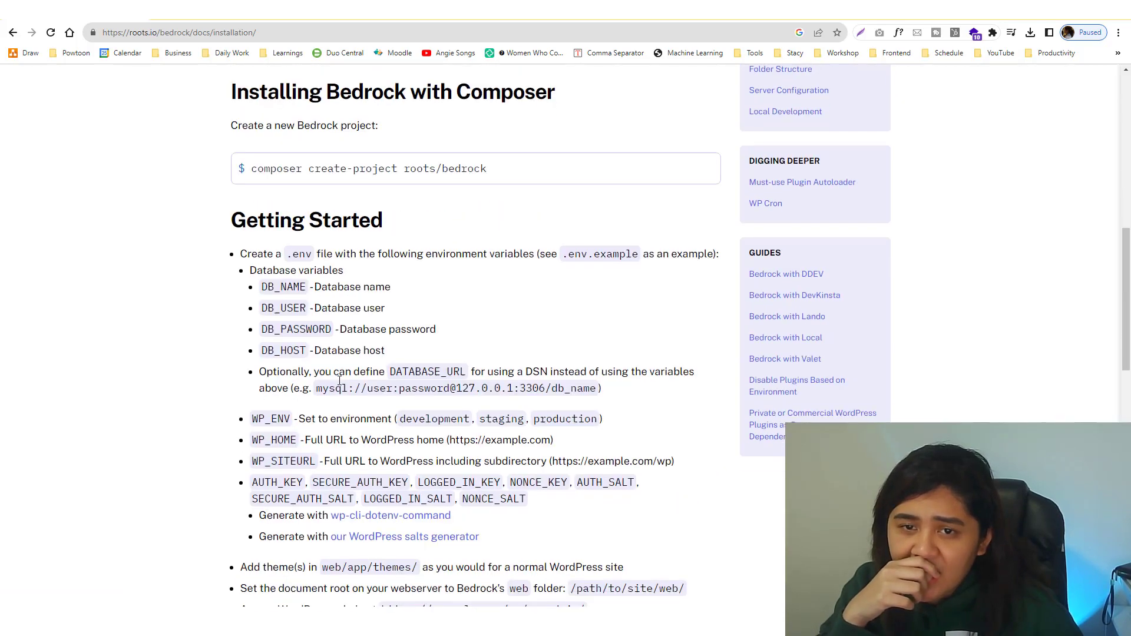
pyautogui.scroll(3)
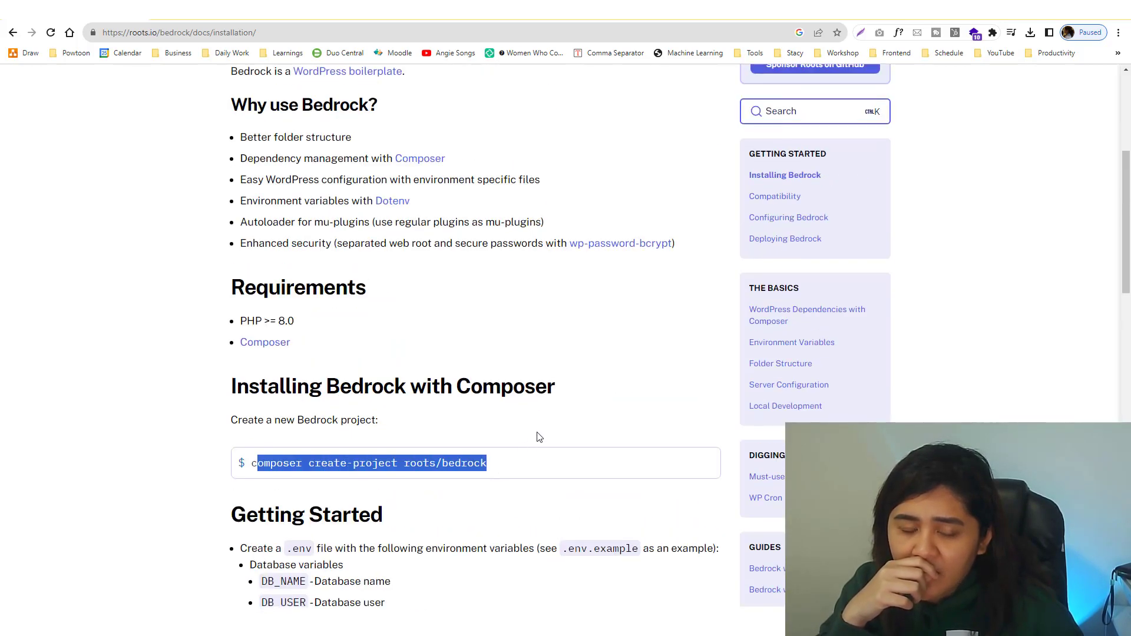
pyautogui.scroll(-3)
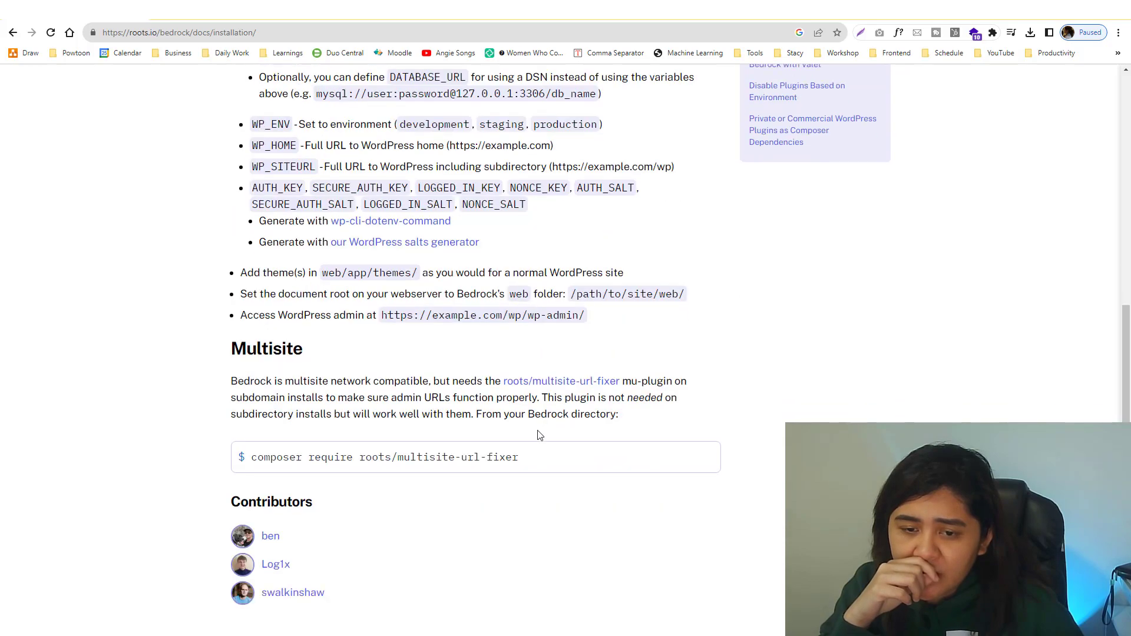
pyautogui.scroll(3)
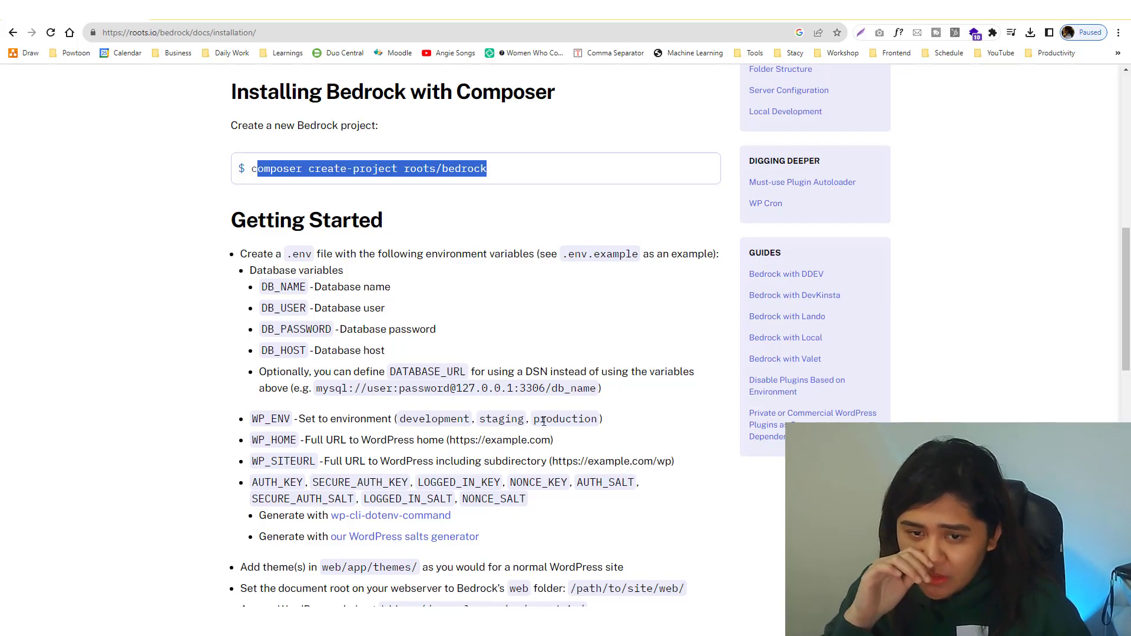
pyautogui.moveTo(537, 332)
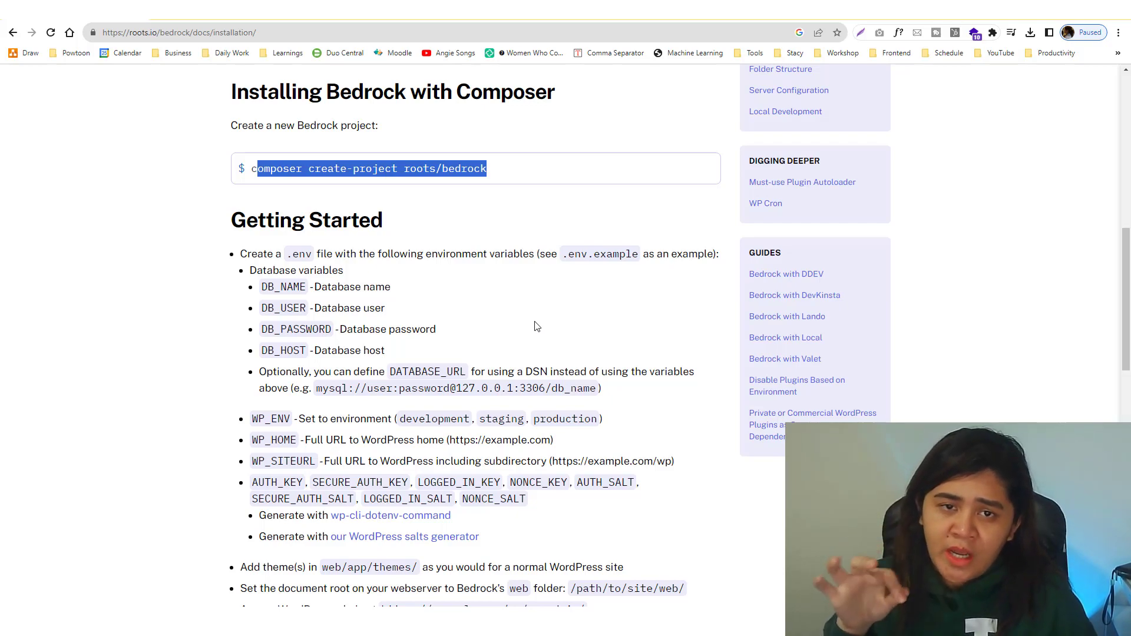
pyautogui.scroll(3)
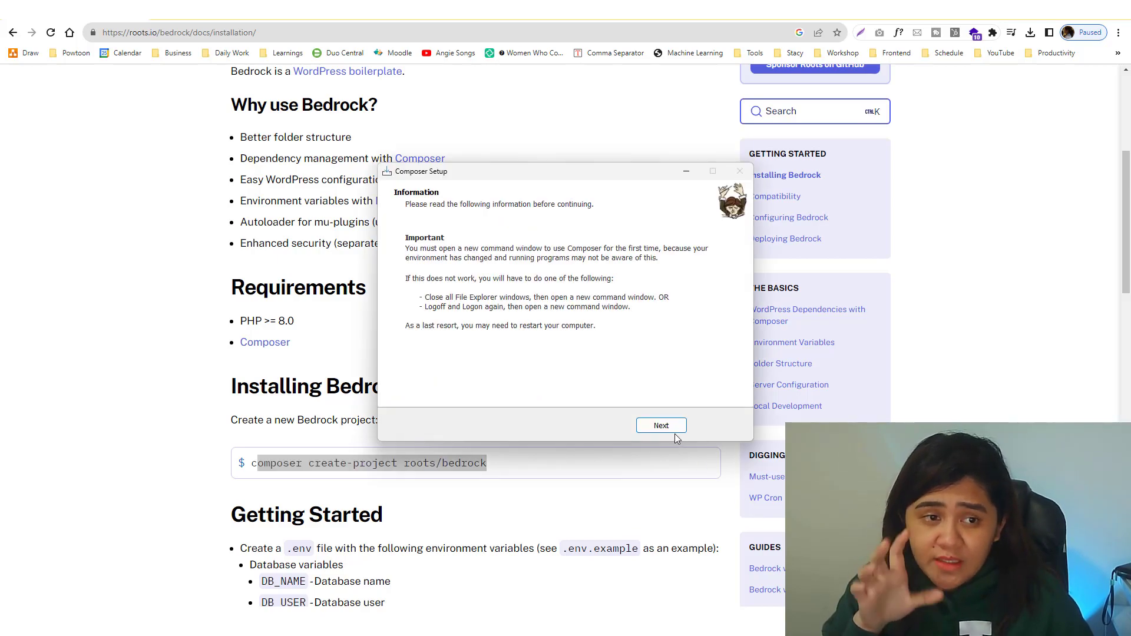
# - Move past the post-install information page and finish Composer Setup
pyautogui.click(660, 425)
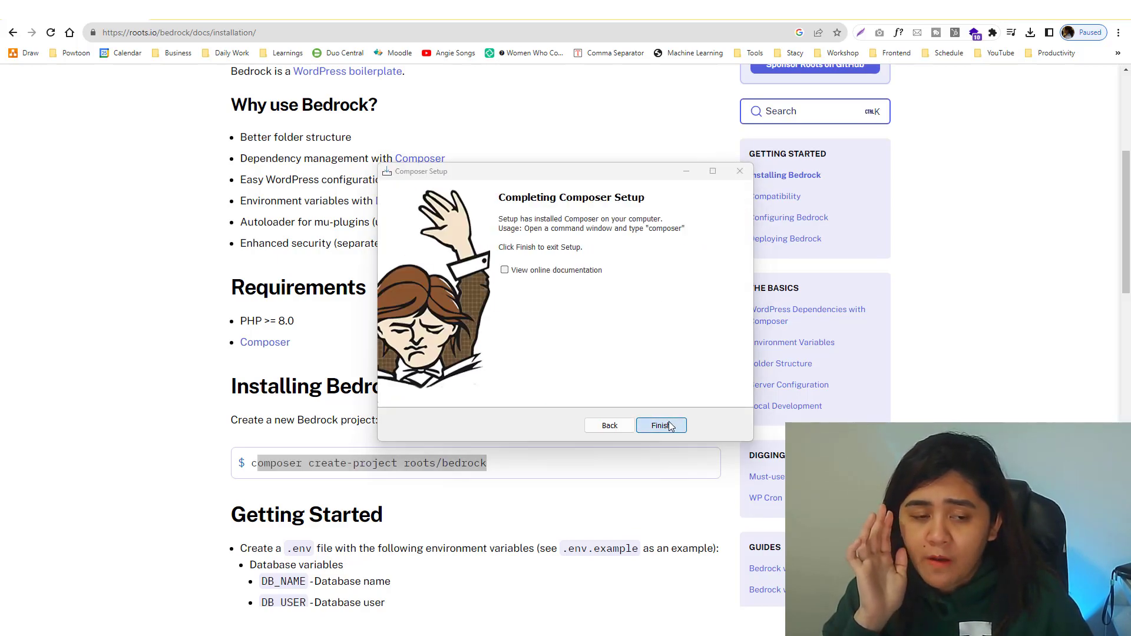
pyautogui.click(660, 425)
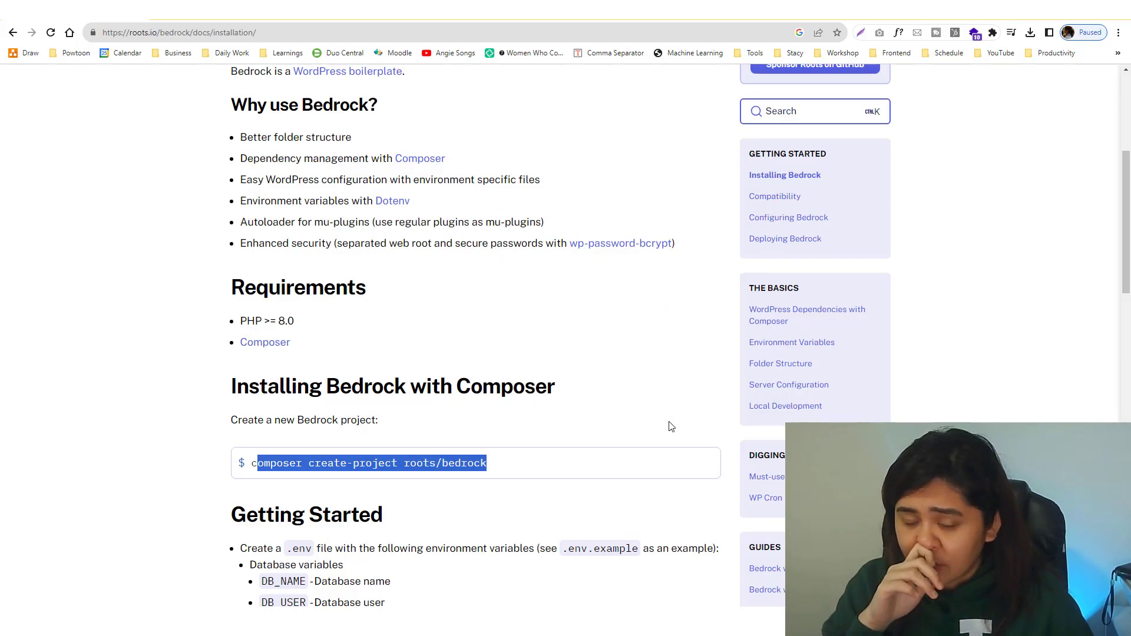